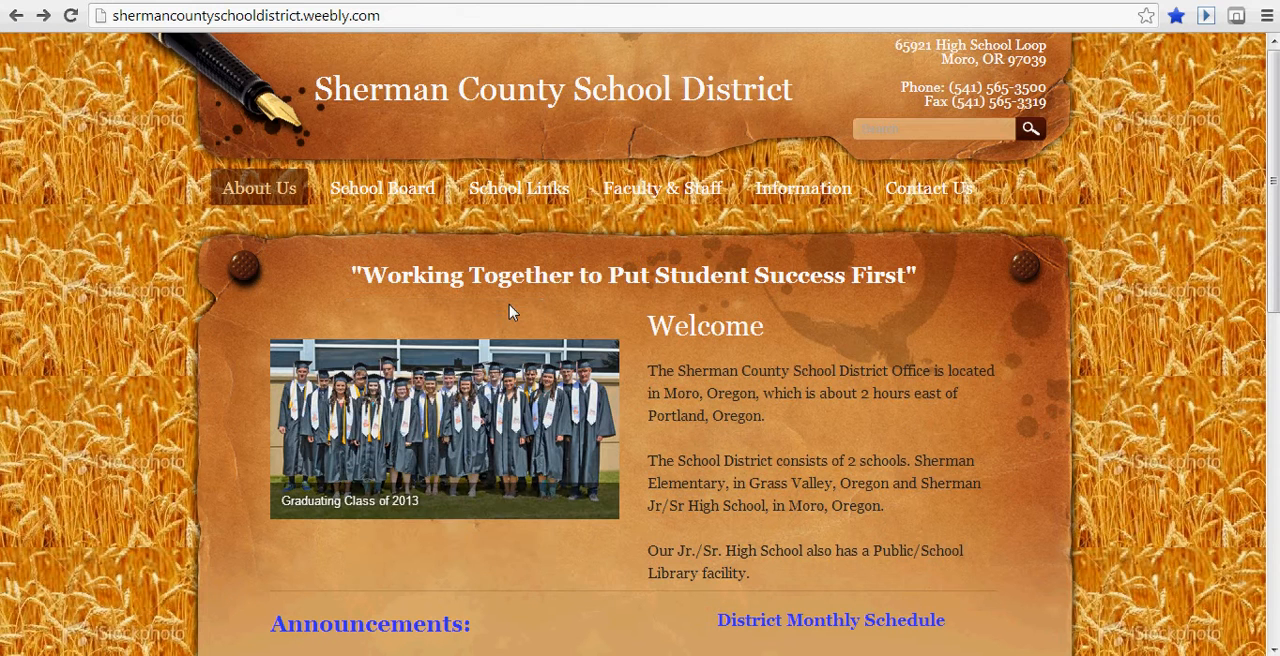
# Step: Choose Sherman County Public/School Library from the School Links menu
pyautogui.click(519, 188)
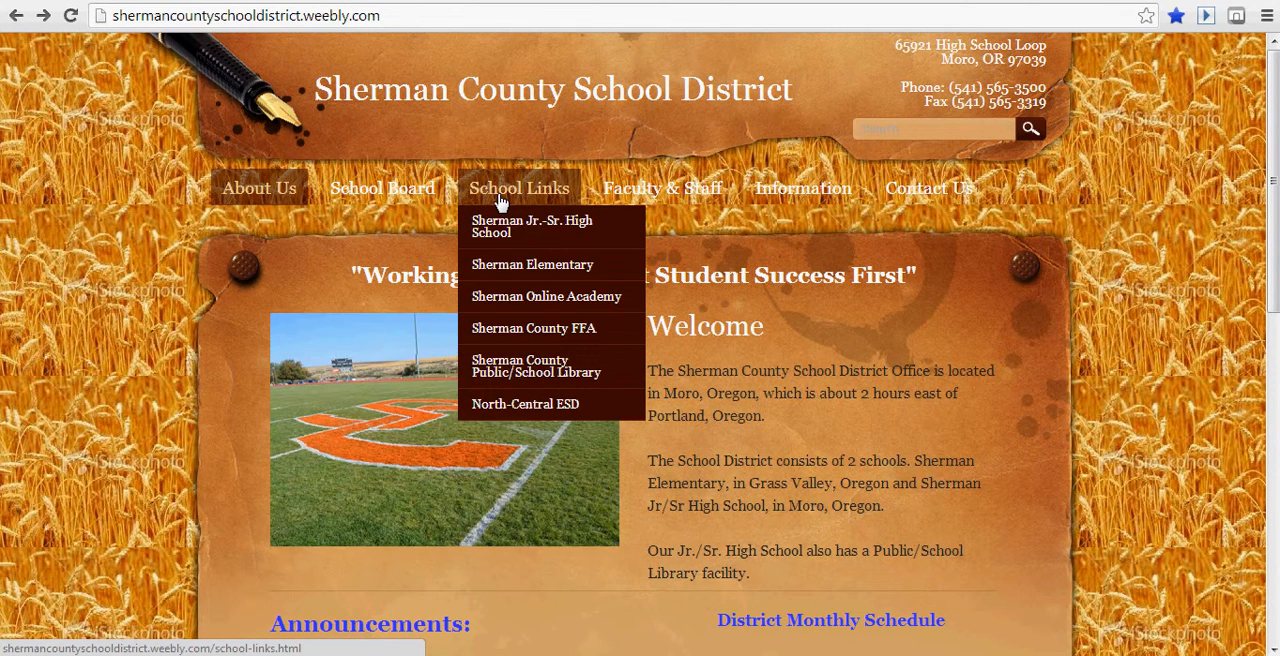
pyautogui.moveTo(502, 188)
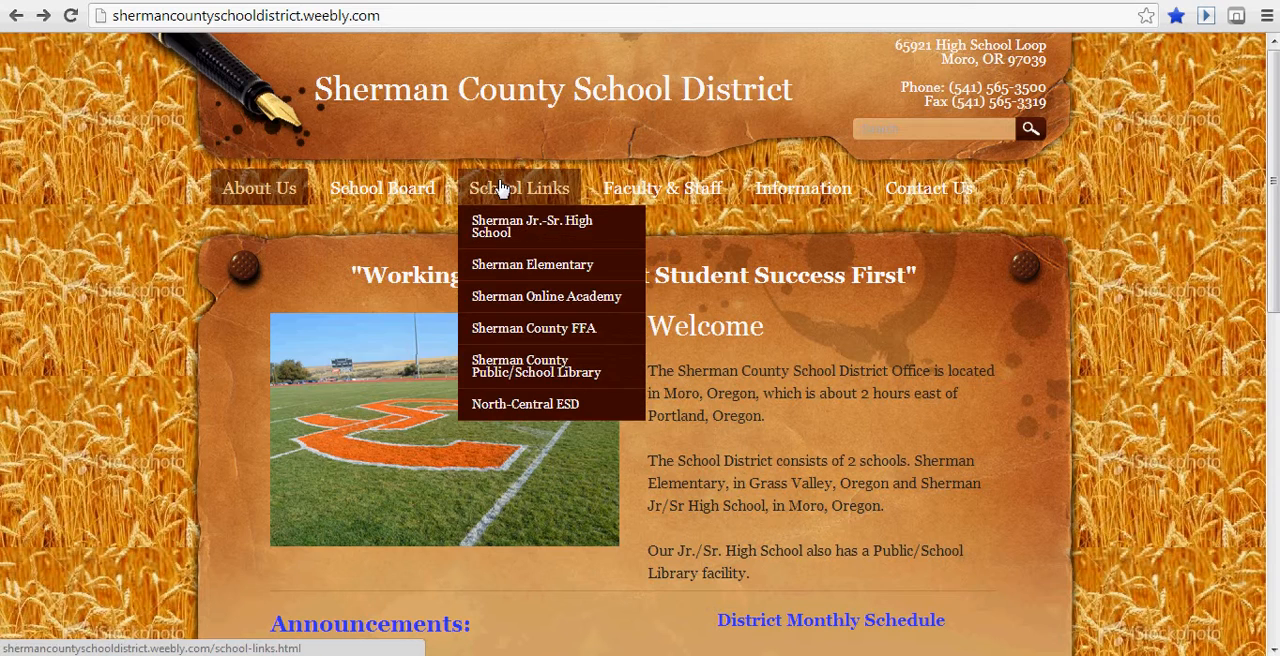
pyautogui.click(535, 366)
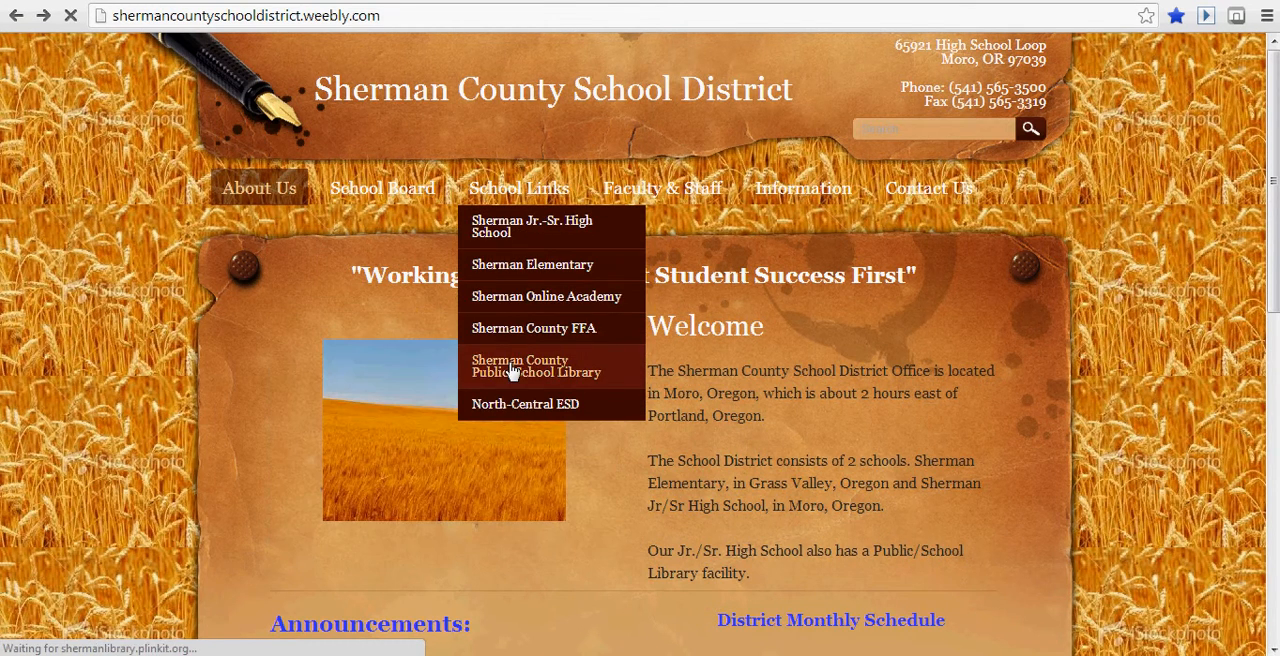
# Step: On the library homepage, follow the OSLIS link in the left navigation list
pyautogui.click(535, 366)
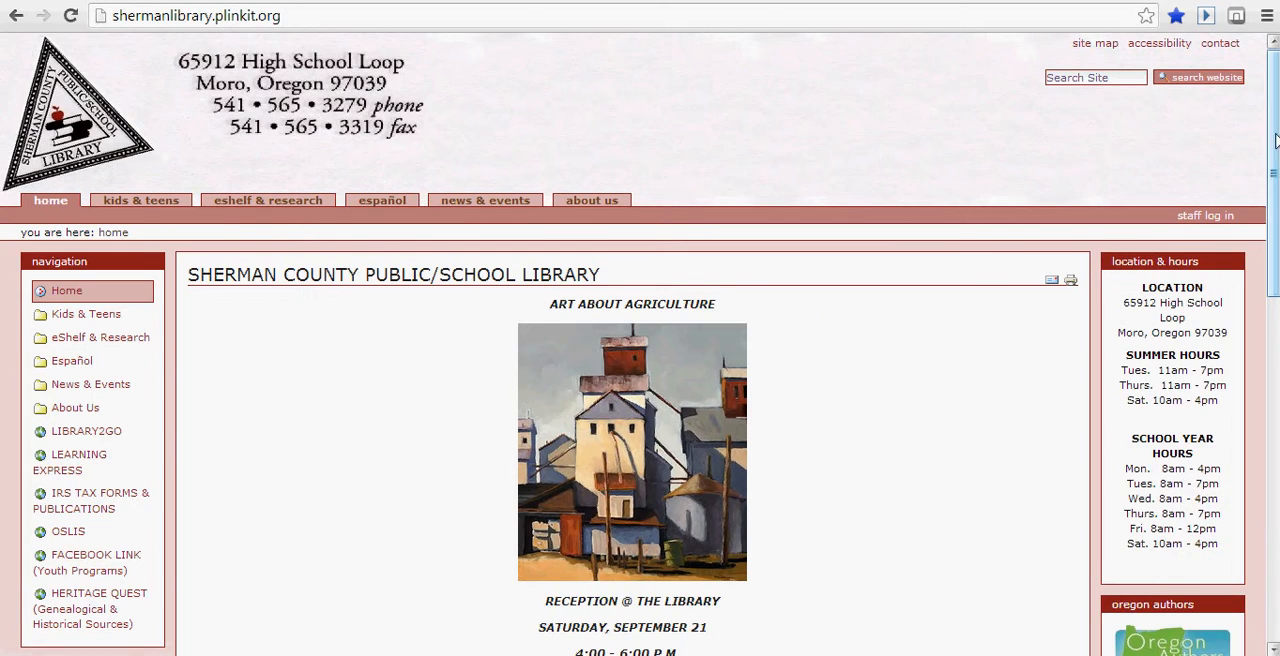
pyautogui.scroll(-3)
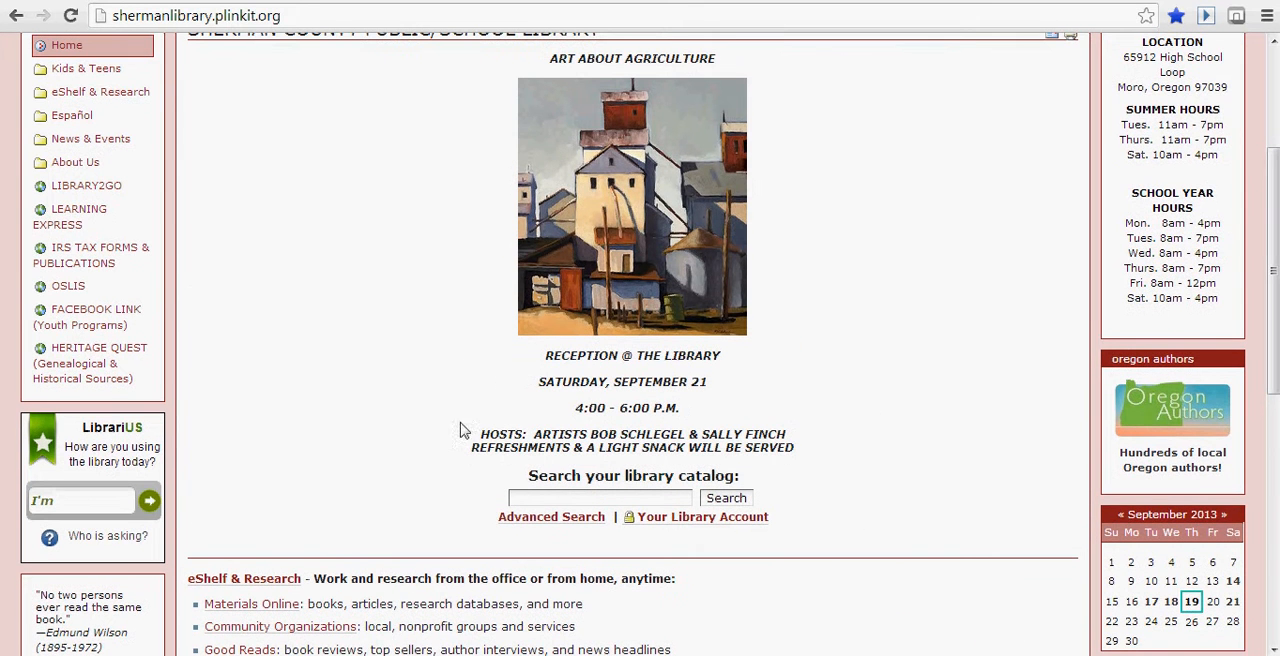
pyautogui.click(68, 287)
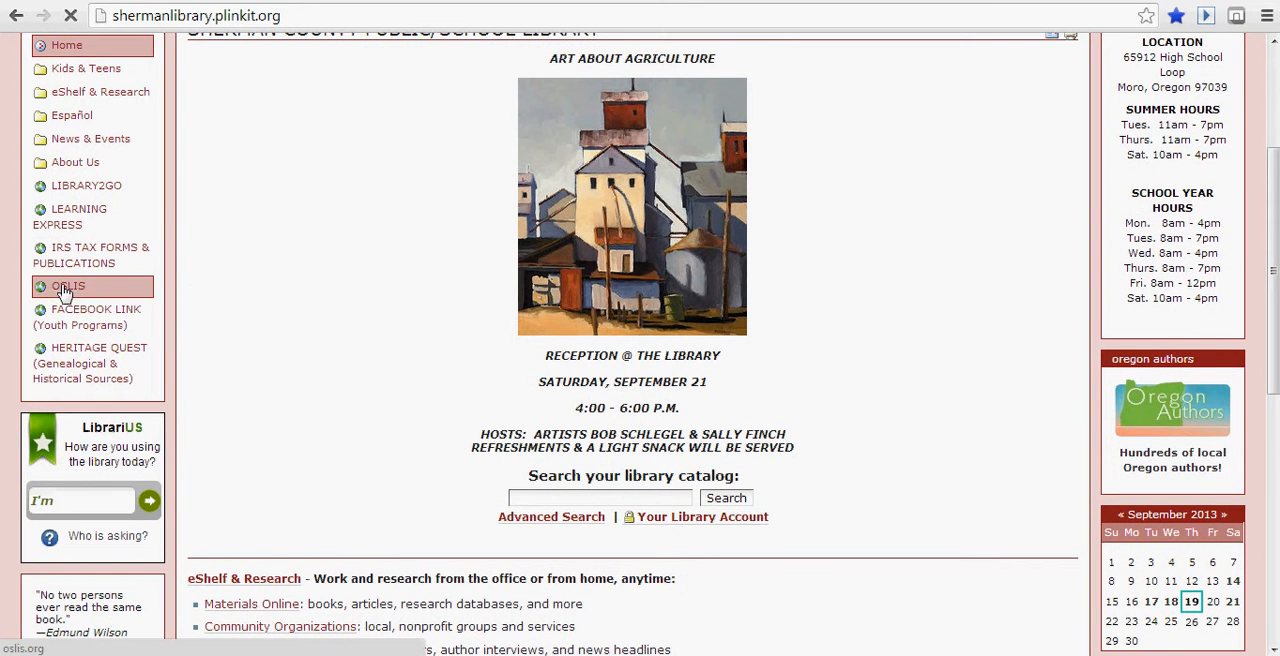
# Step: Follow Secondary Student and Find Information through to the InfoTrac Student login page
pyautogui.click(68, 286)
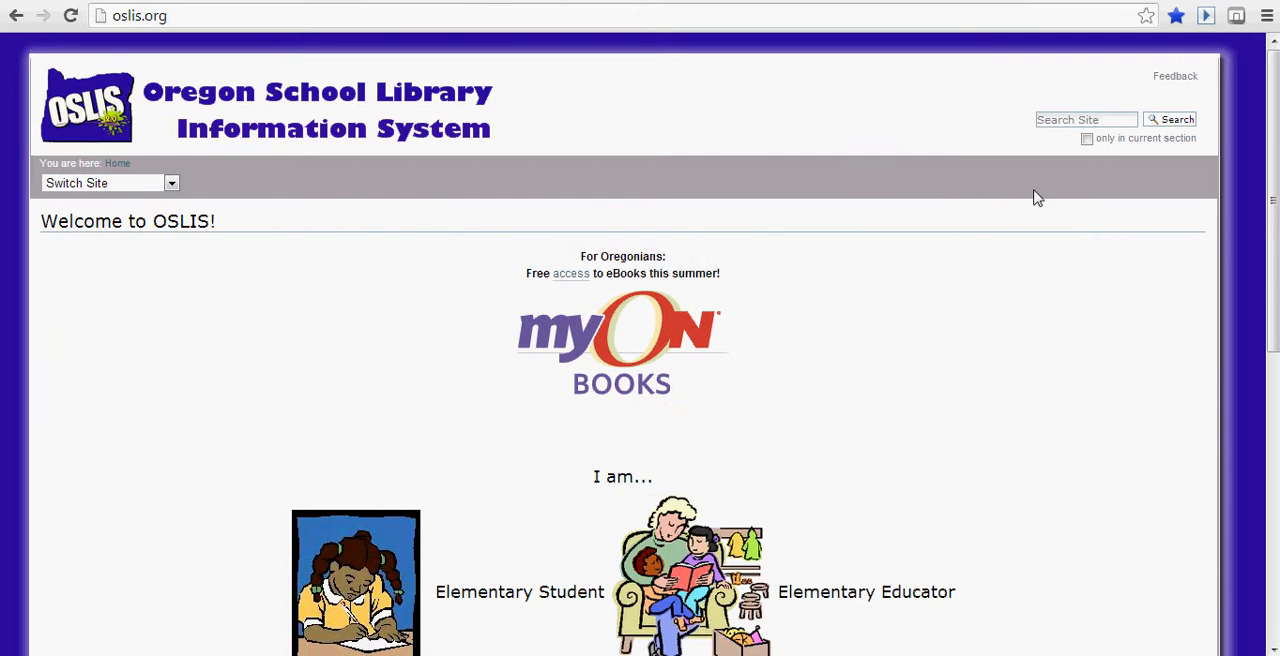
pyautogui.scroll(-3)
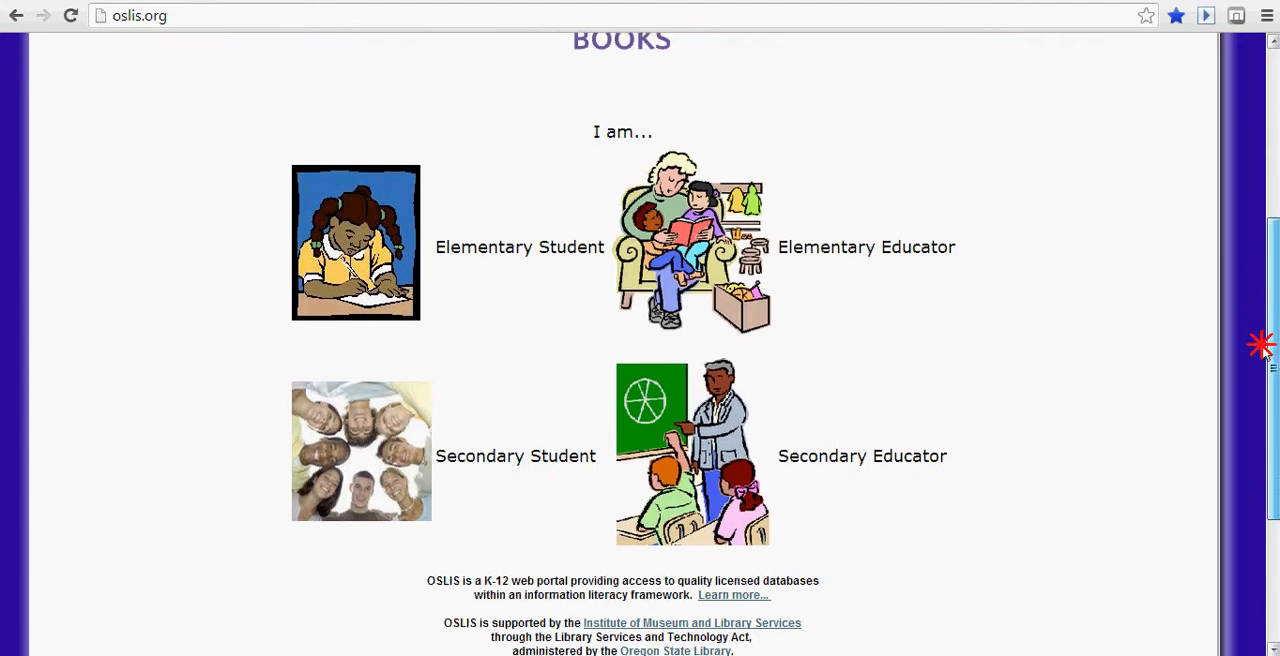
pyautogui.moveTo(436, 463)
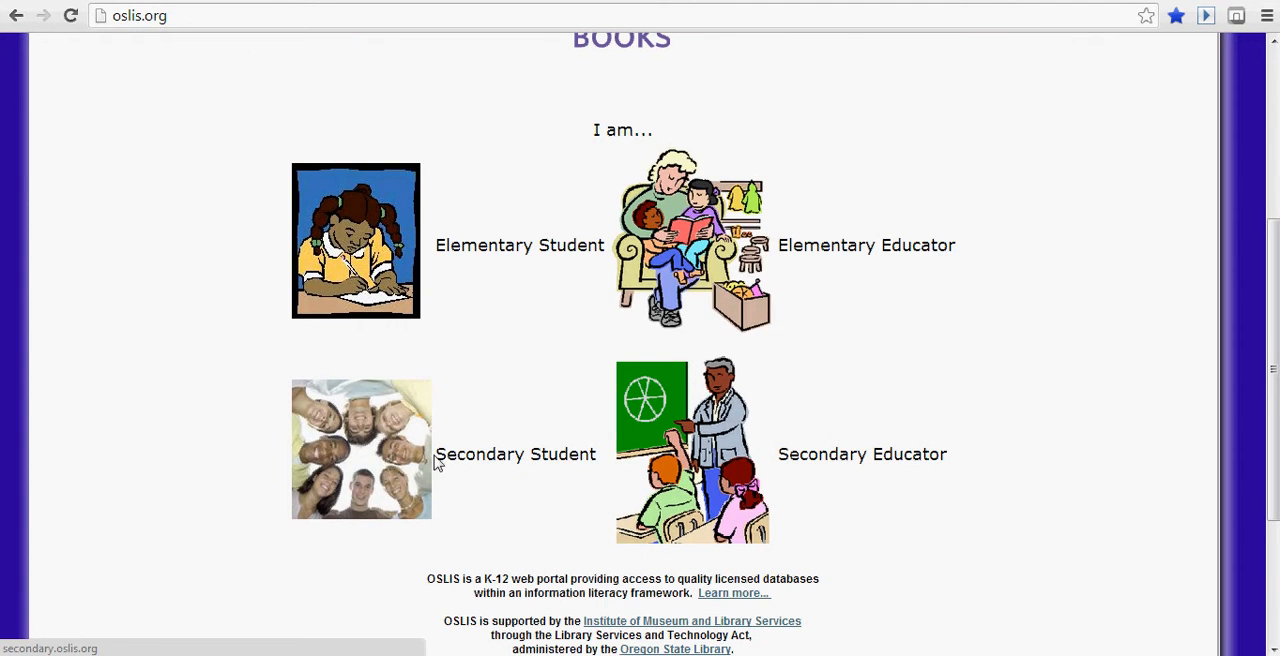
pyautogui.click(516, 453)
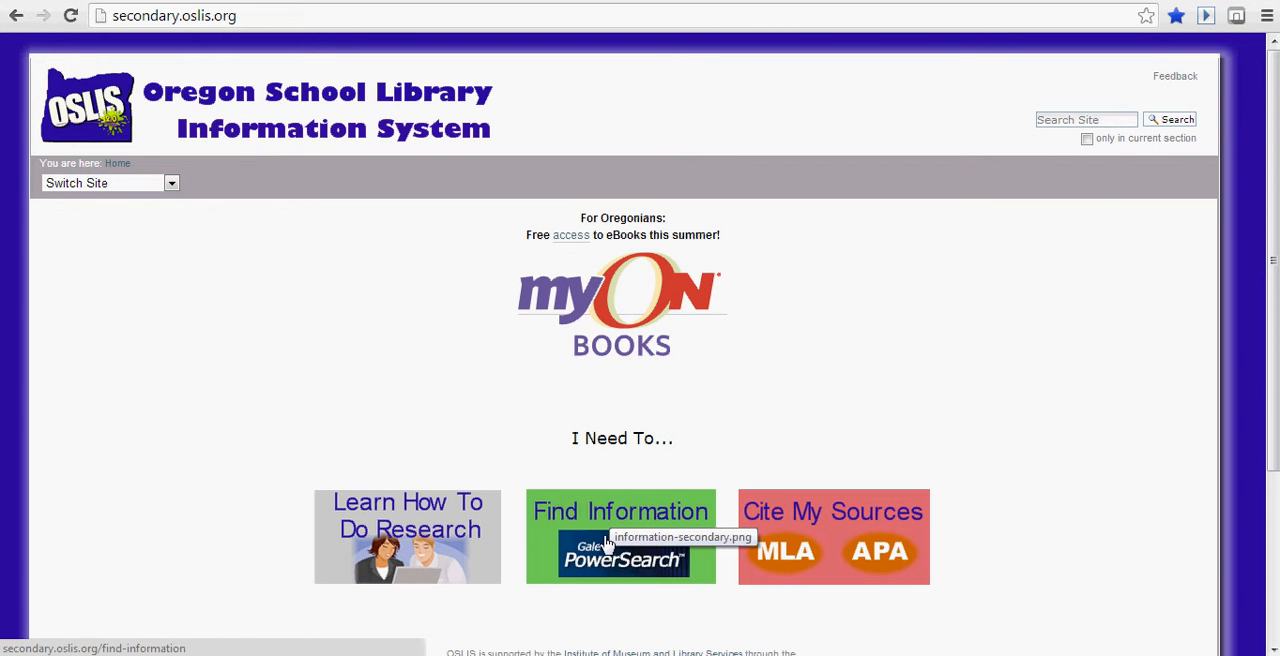
pyautogui.moveTo(615, 565)
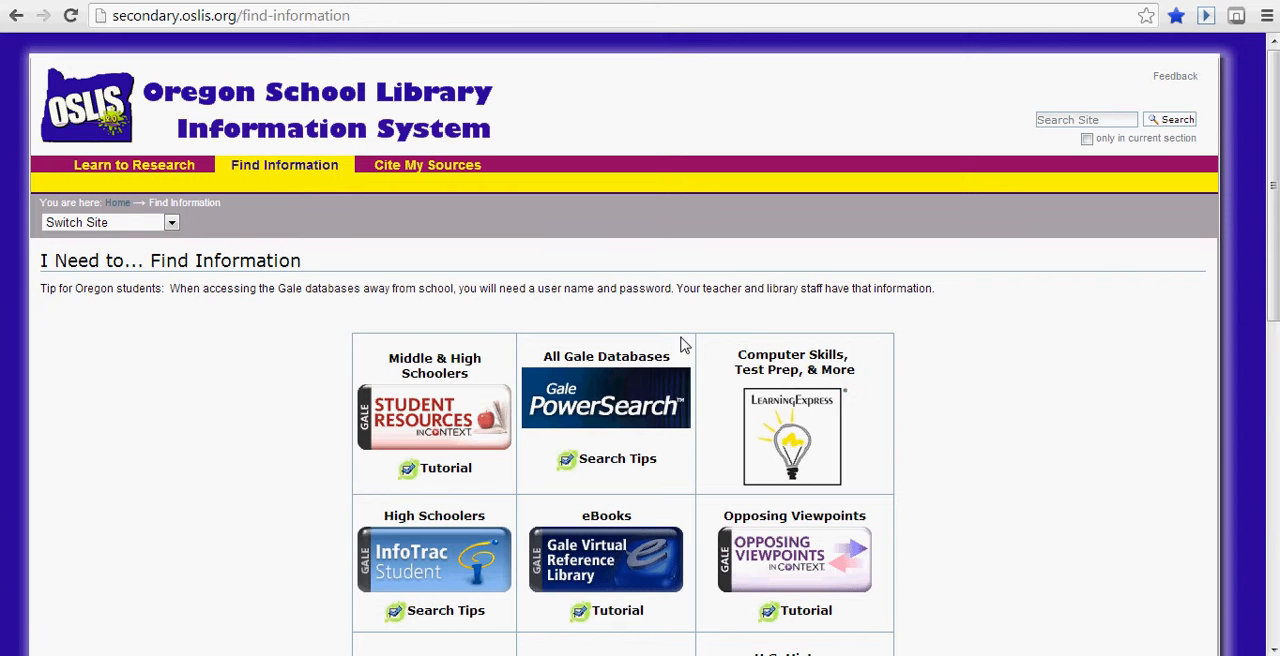
pyautogui.moveTo(1273, 205)
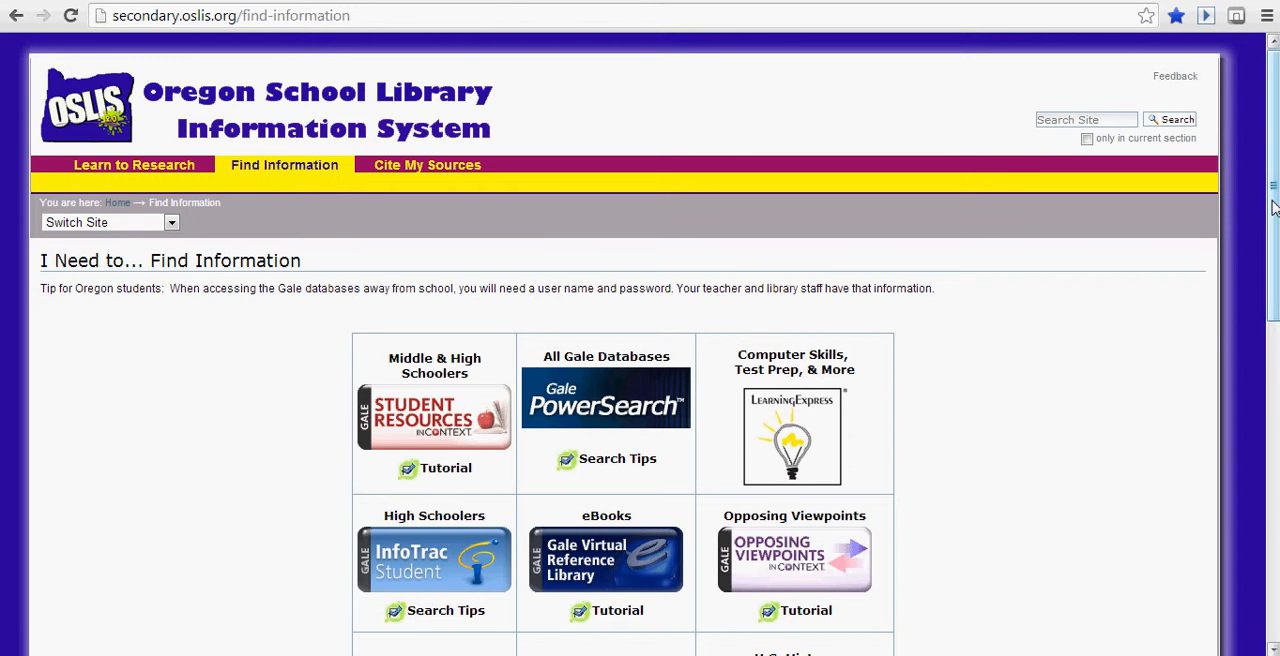
pyautogui.scroll(-3)
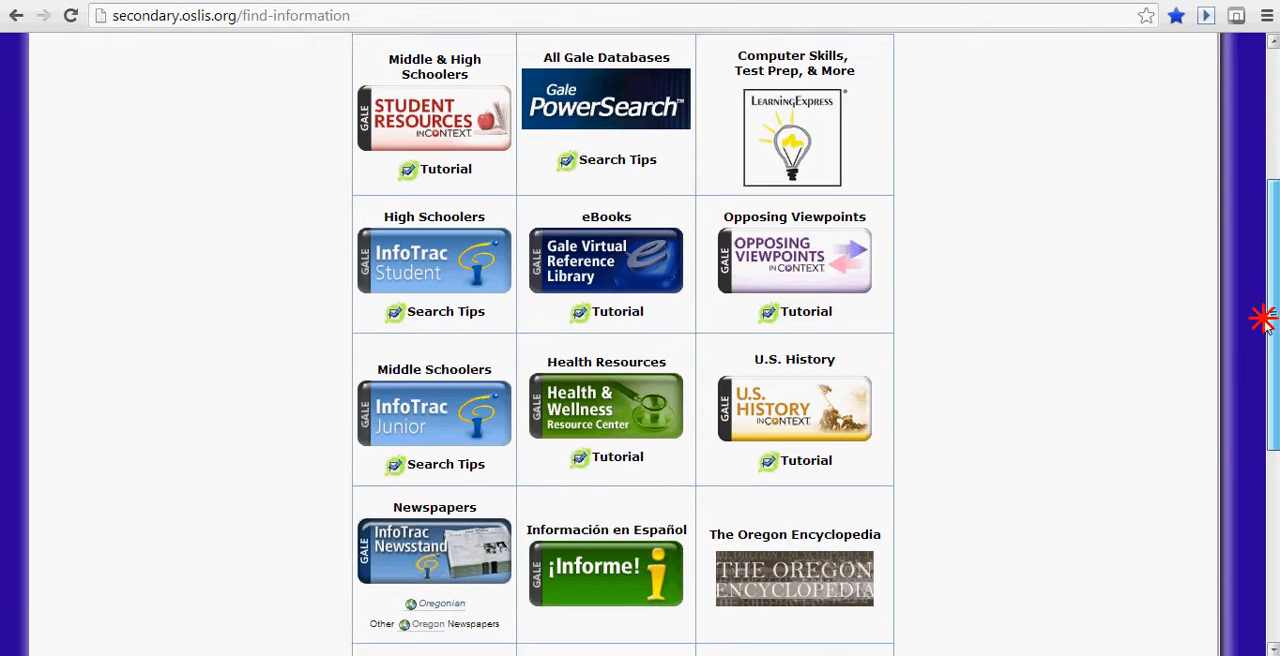
pyautogui.scroll(3)
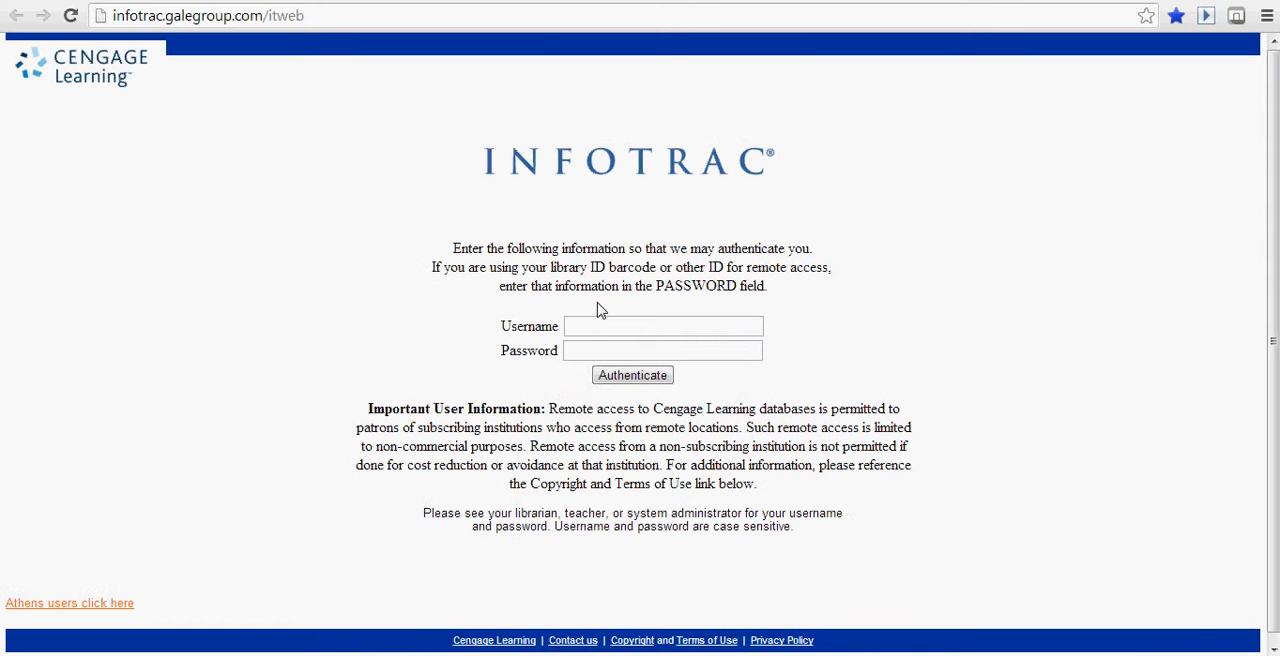
pyautogui.click(663, 326)
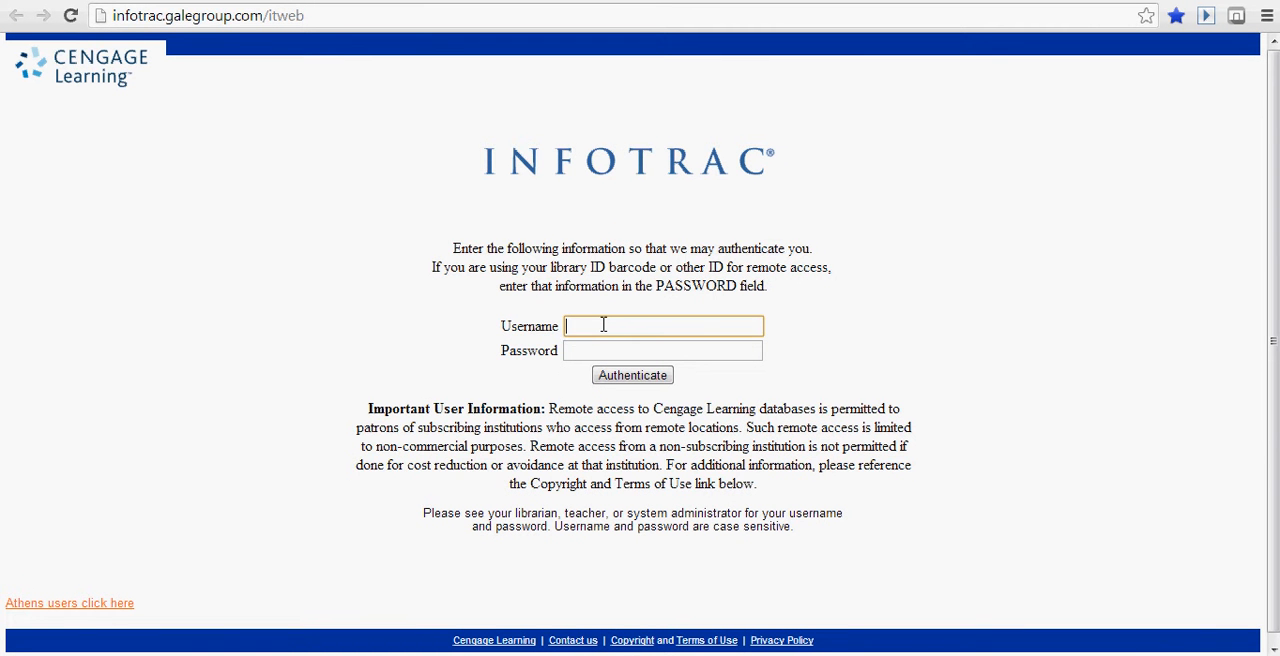
pyautogui.write('sherman')
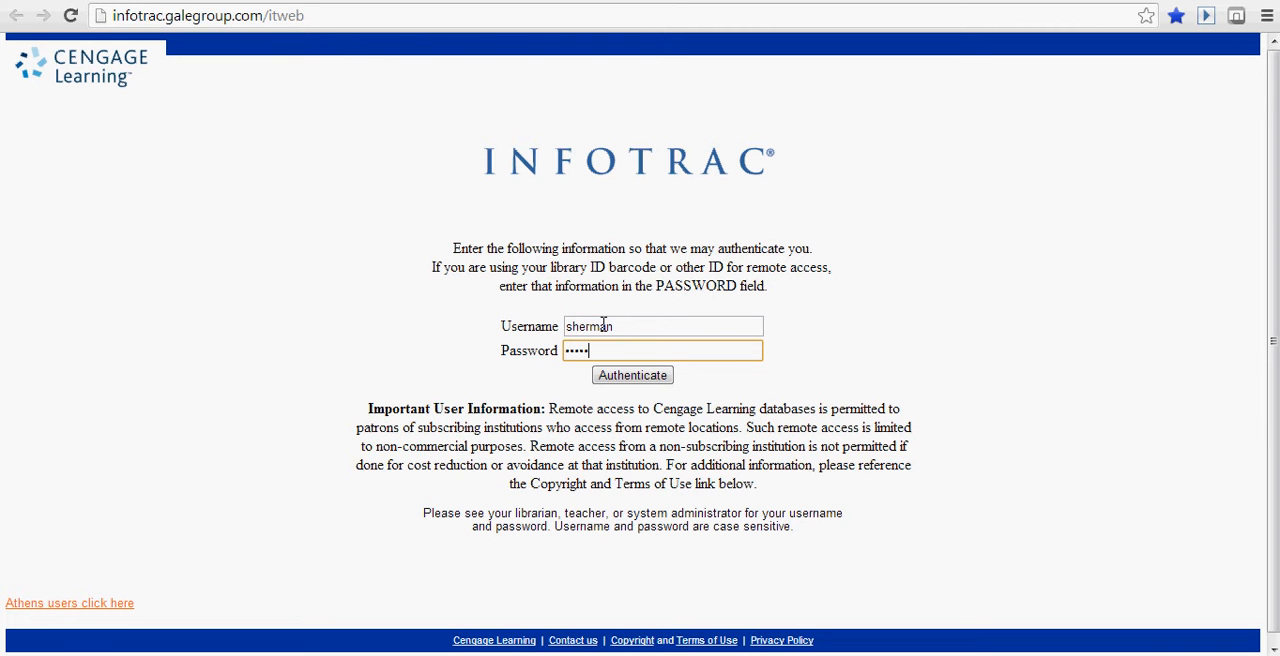
pyautogui.click(632, 375)
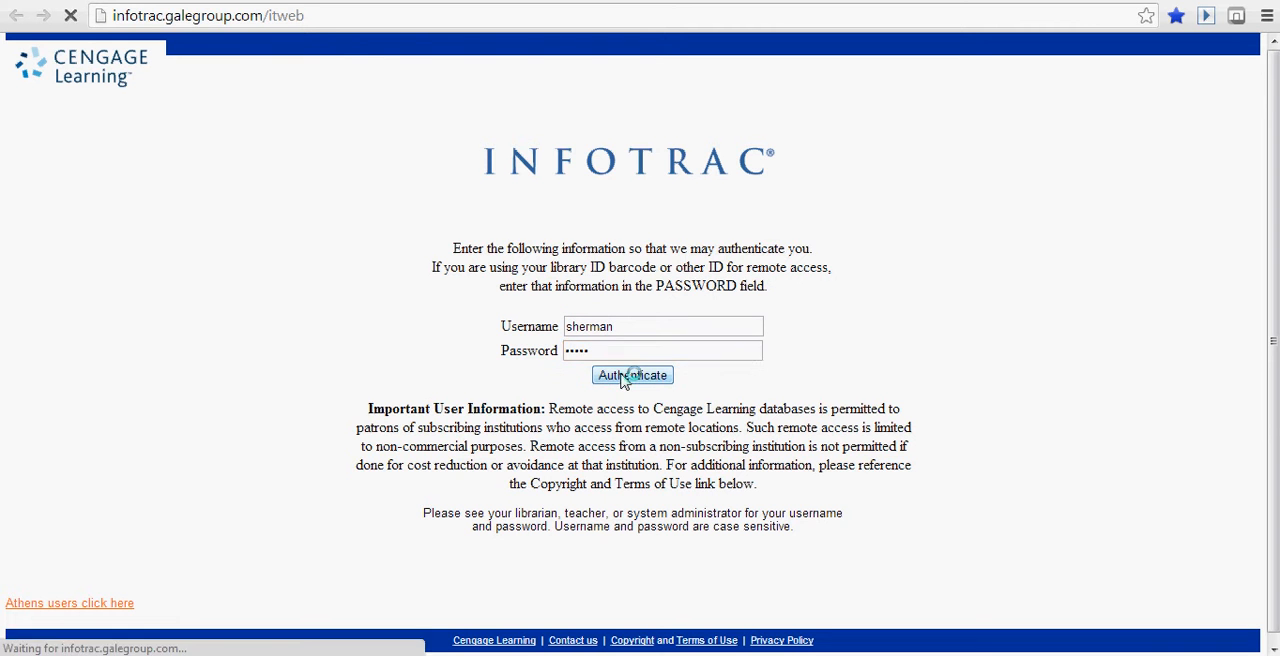
# Step: Decline saving the password and search the Gale databases for 'green energy'
pyautogui.click(632, 375)
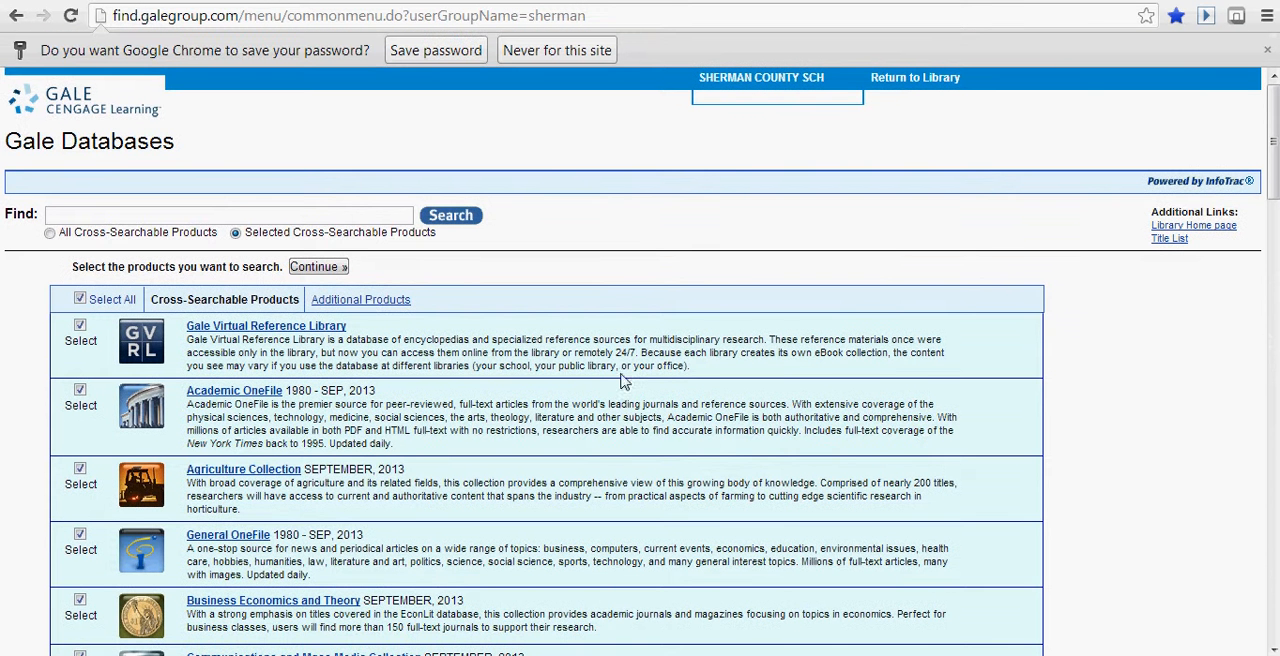
pyautogui.moveTo(976, 254)
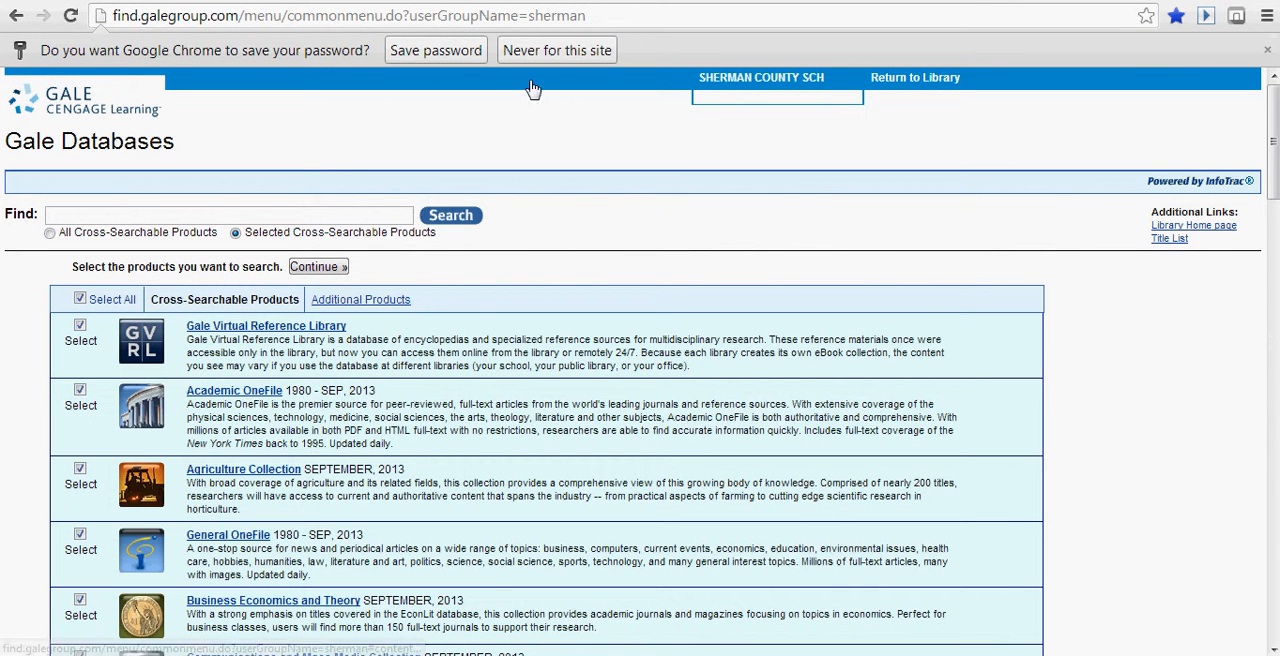
pyautogui.click(556, 50)
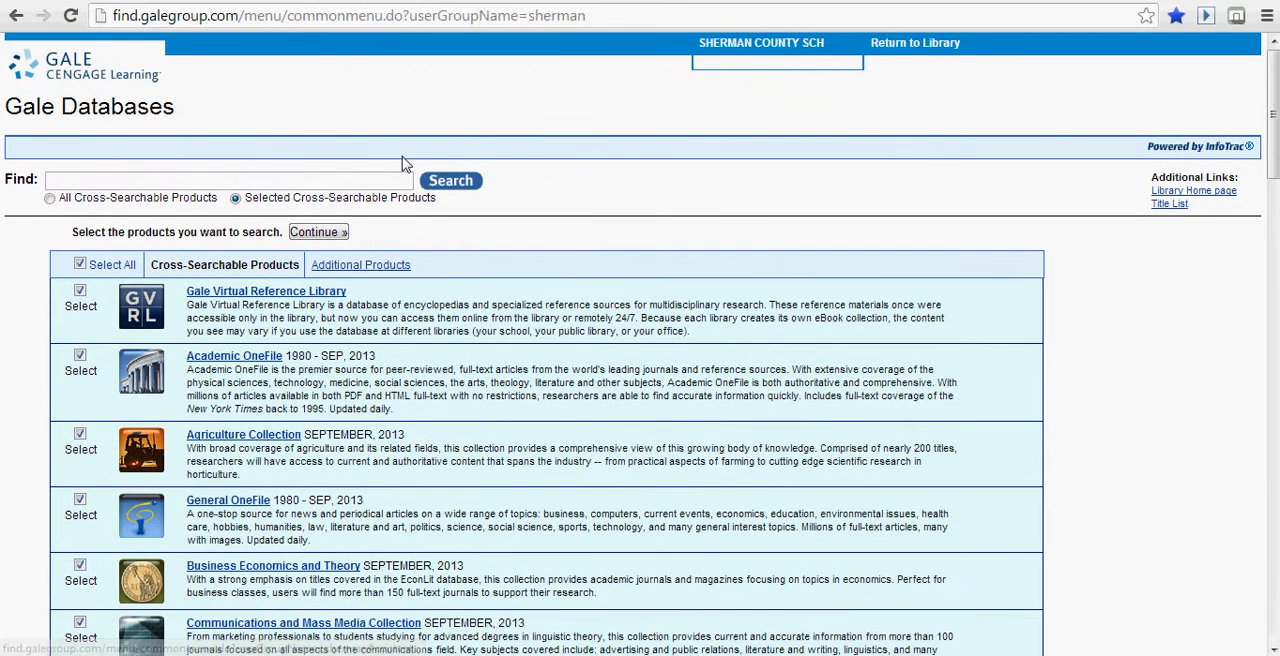
pyautogui.moveTo(343, 203)
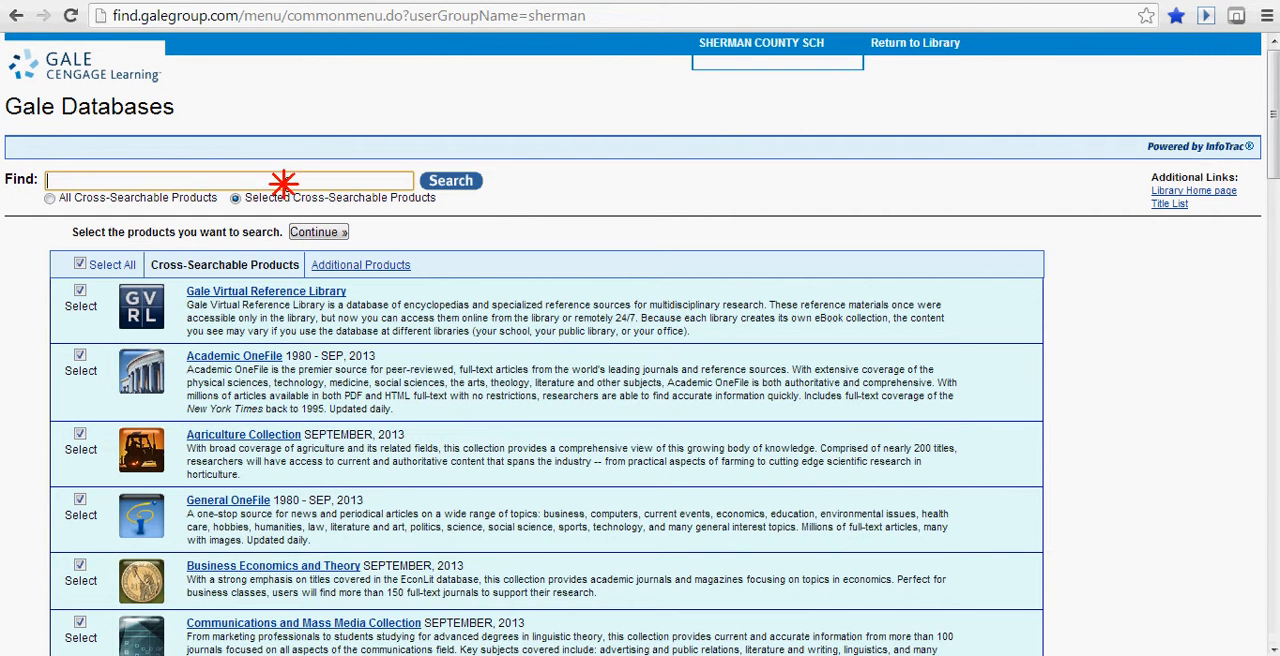
pyautogui.write('gr')
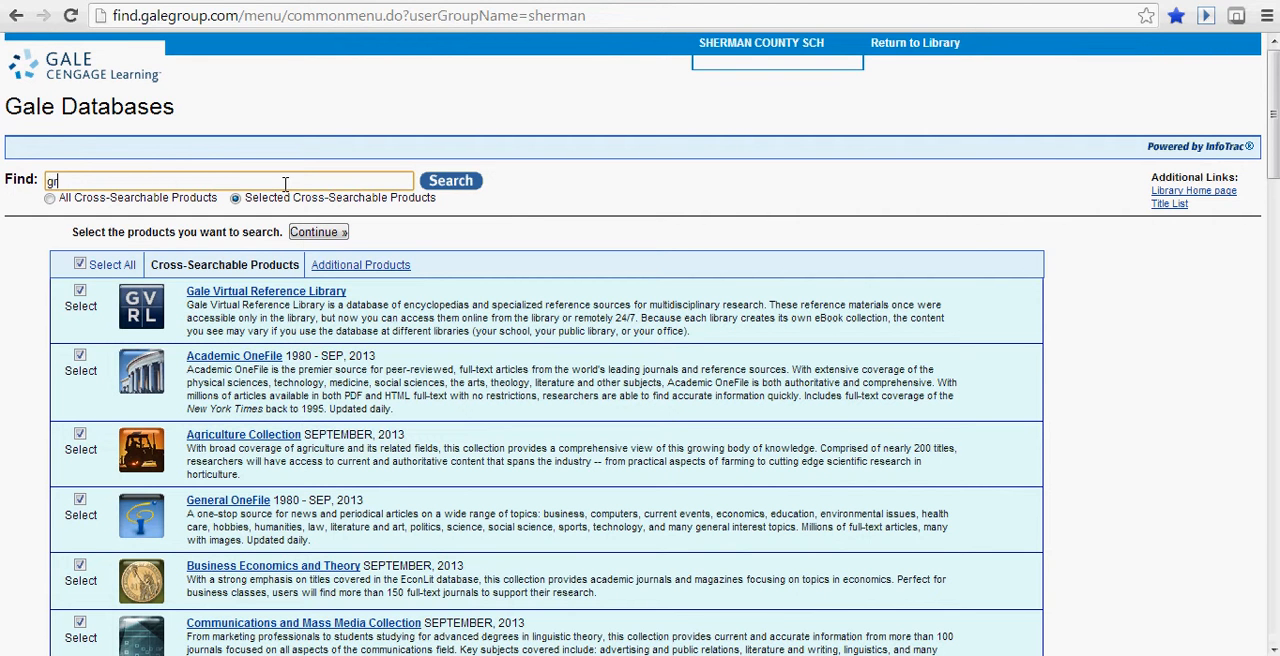
pyautogui.write('green energy')
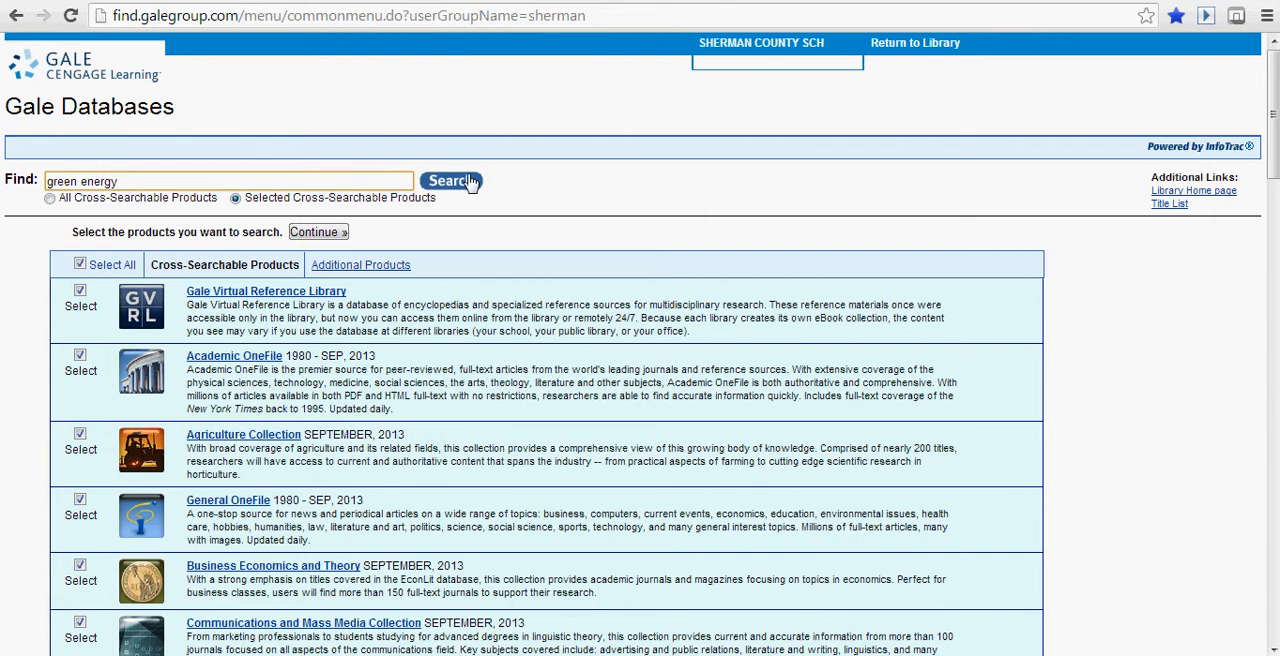
pyautogui.click(450, 181)
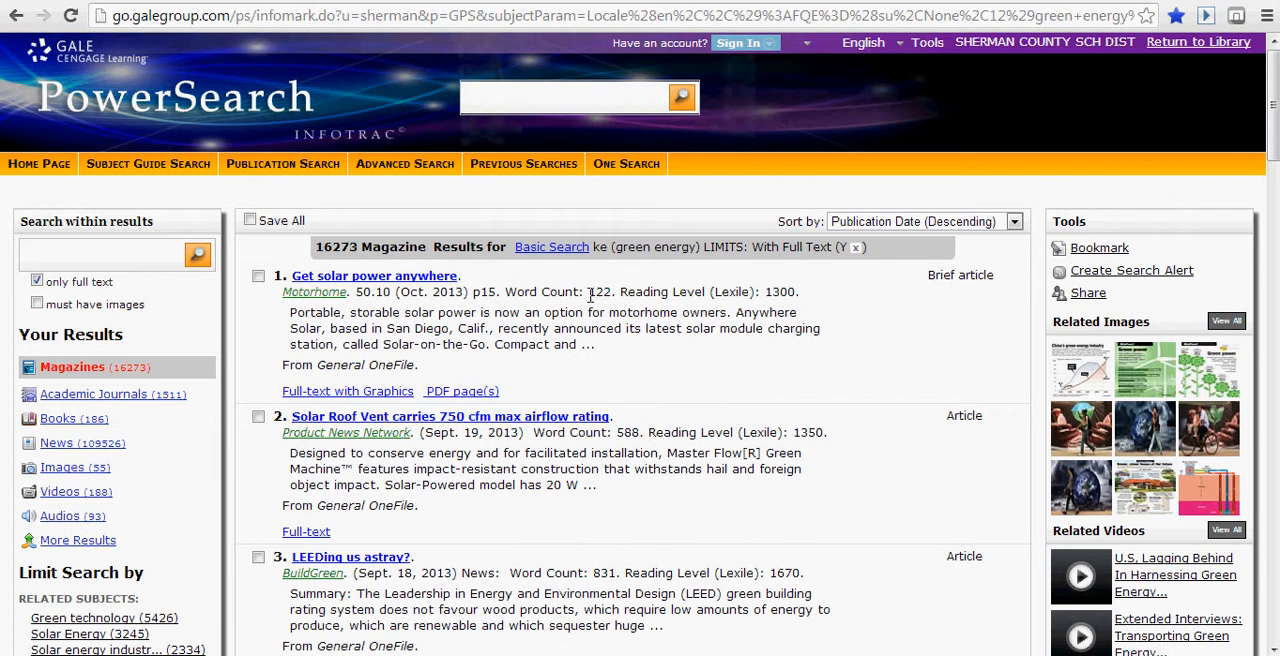
pyautogui.moveTo(1192, 191)
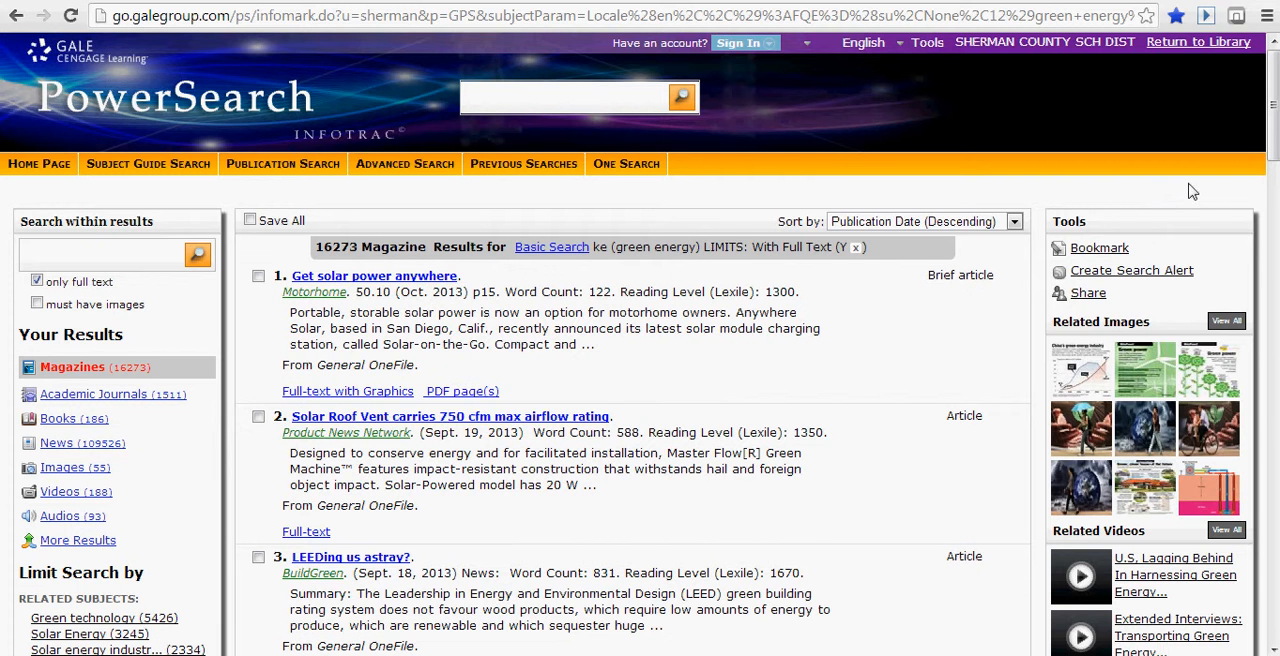
# Step: Scroll the green energy magazine results to view related subjects and document types
pyautogui.scroll(-3)
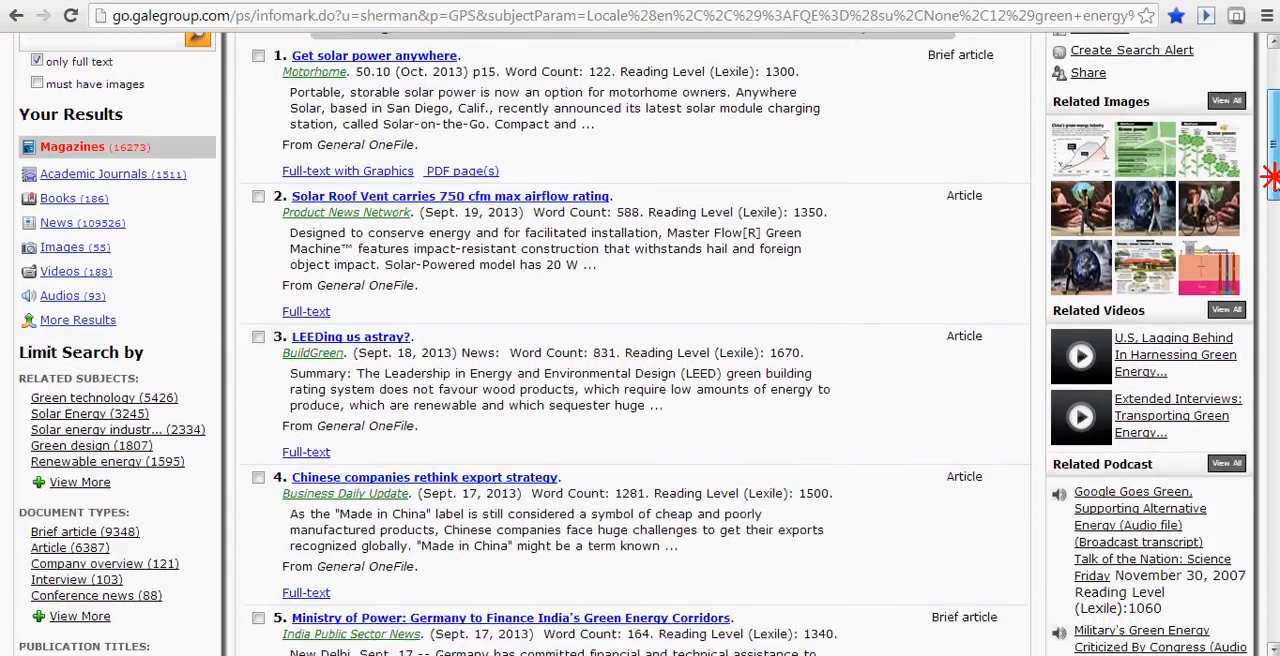
pyautogui.scroll(-3)
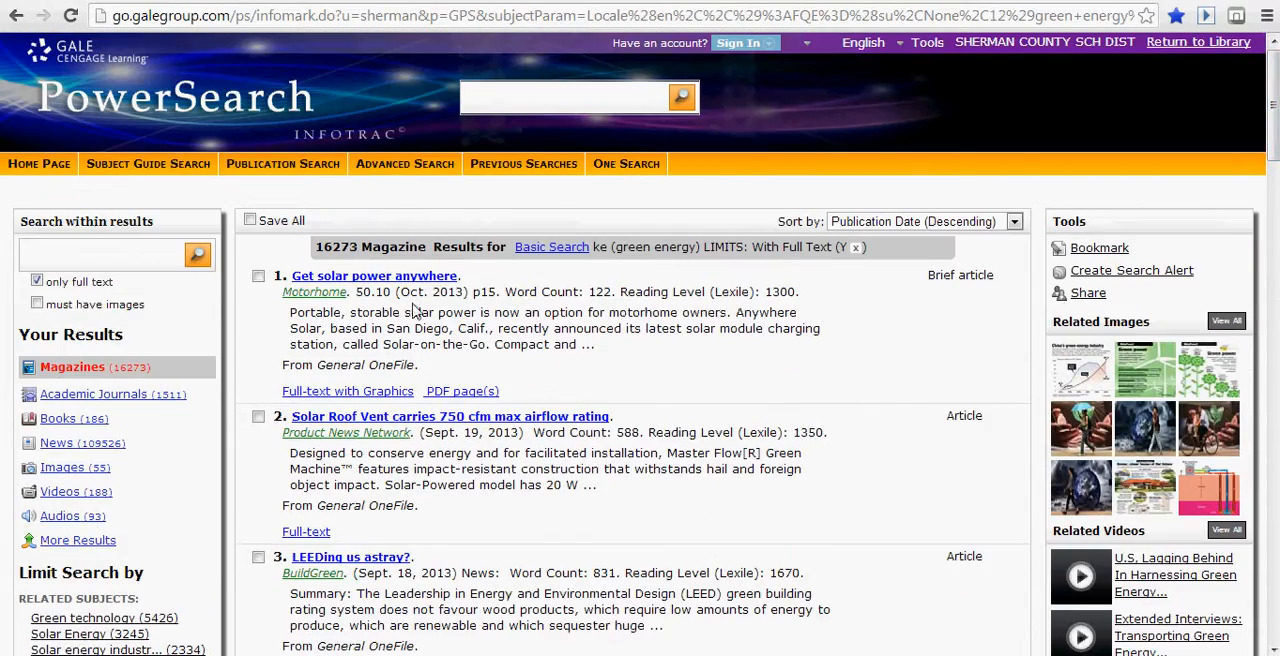
# Step: Advanced-search 'Green Energy' with Lexile levels 1050L–1150L through 1300L and above
pyautogui.click(404, 164)
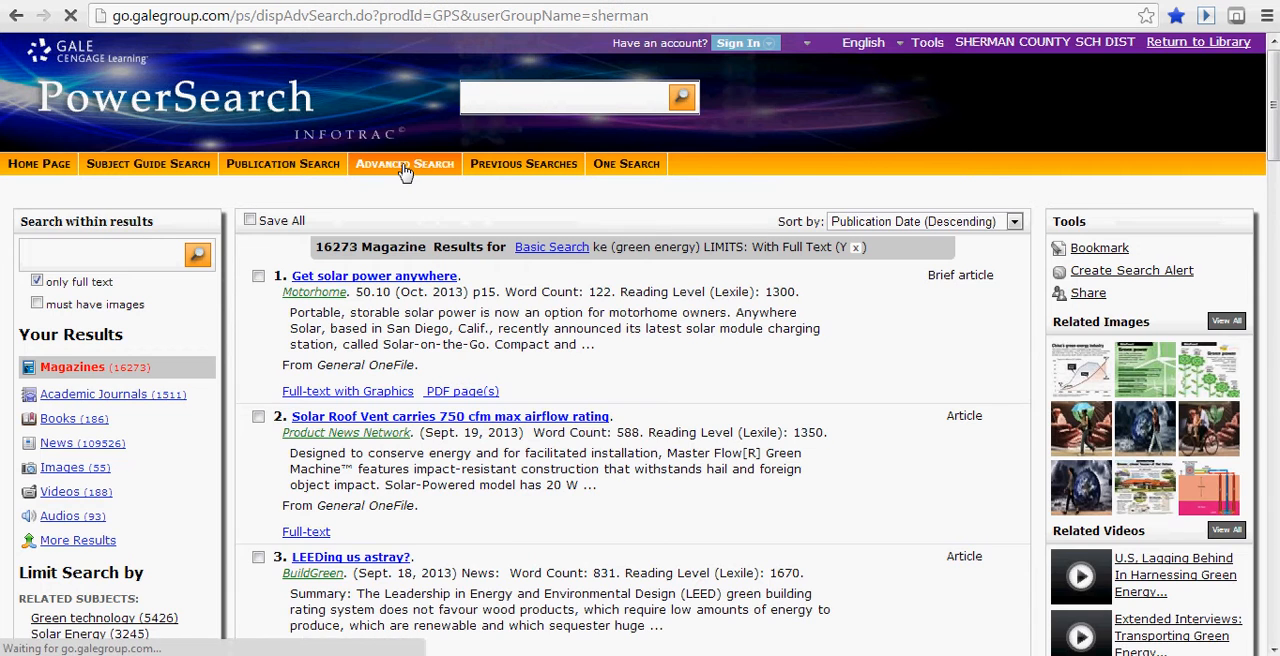
pyautogui.click(404, 164)
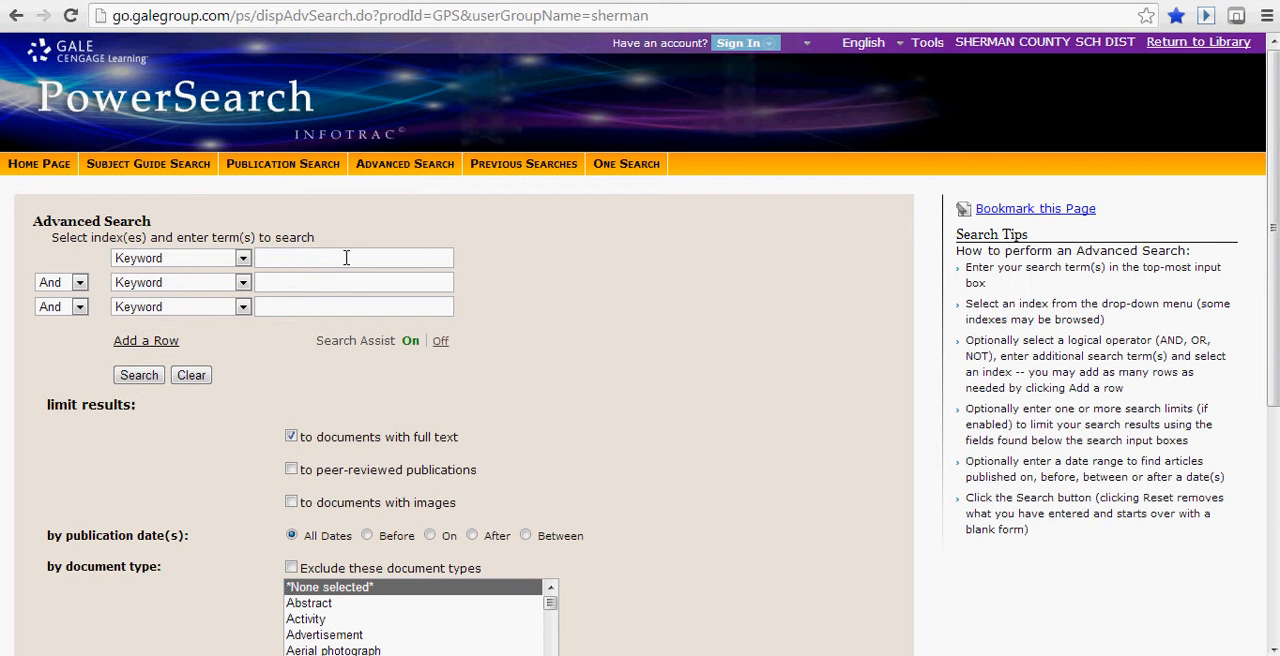
pyautogui.write('Green Energy')
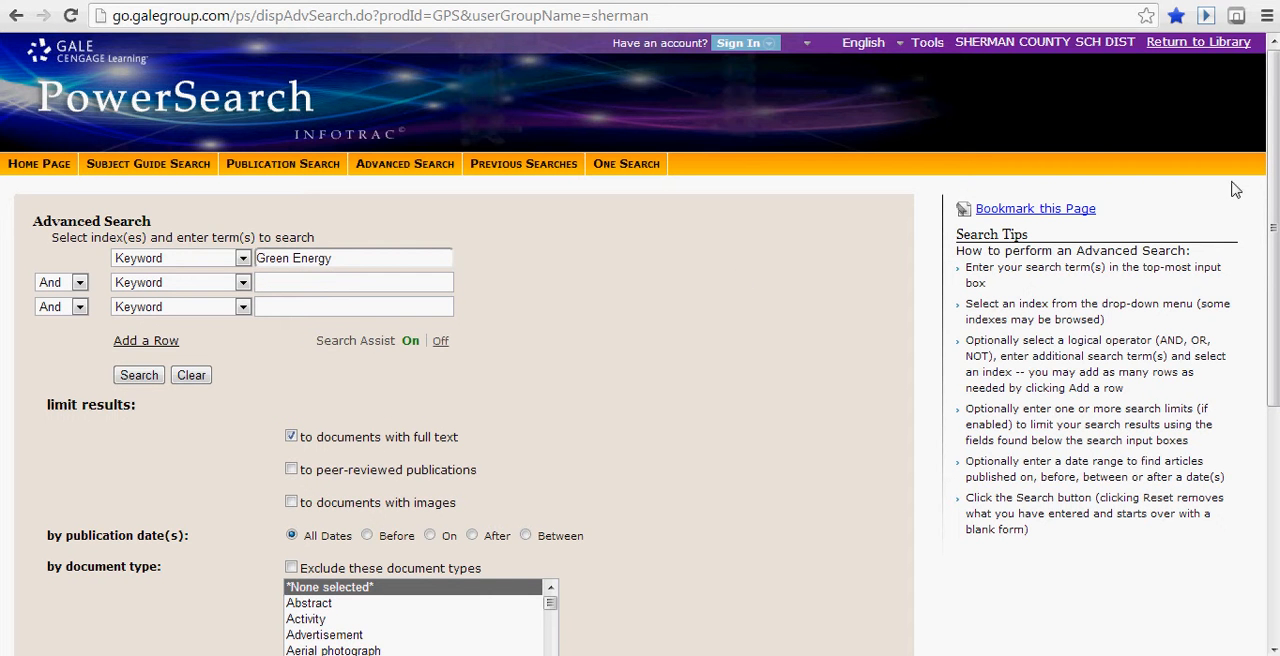
pyautogui.scroll(-3)
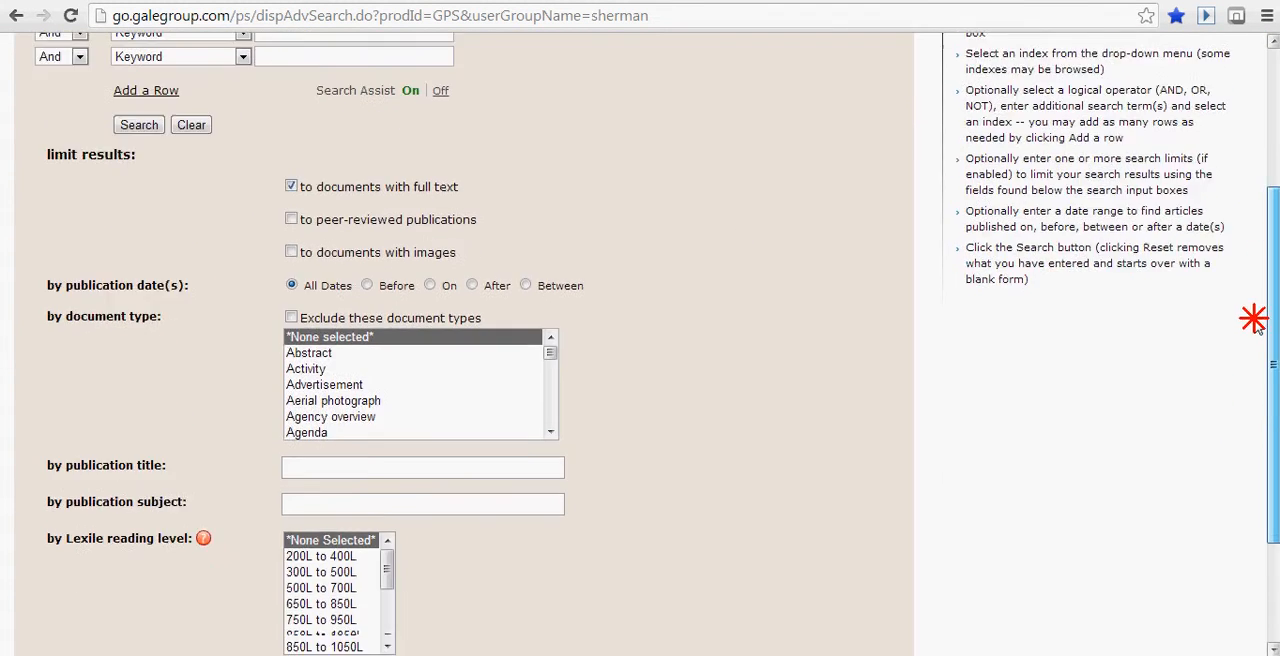
pyautogui.scroll(-3)
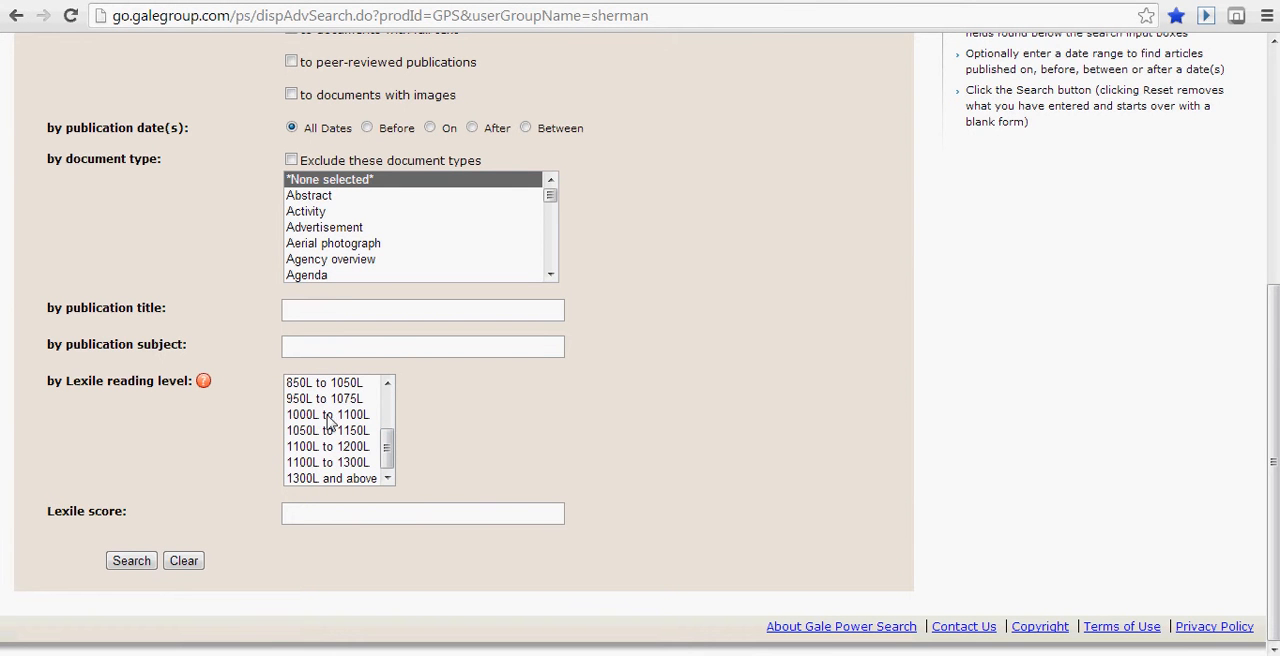
pyautogui.click(328, 431)
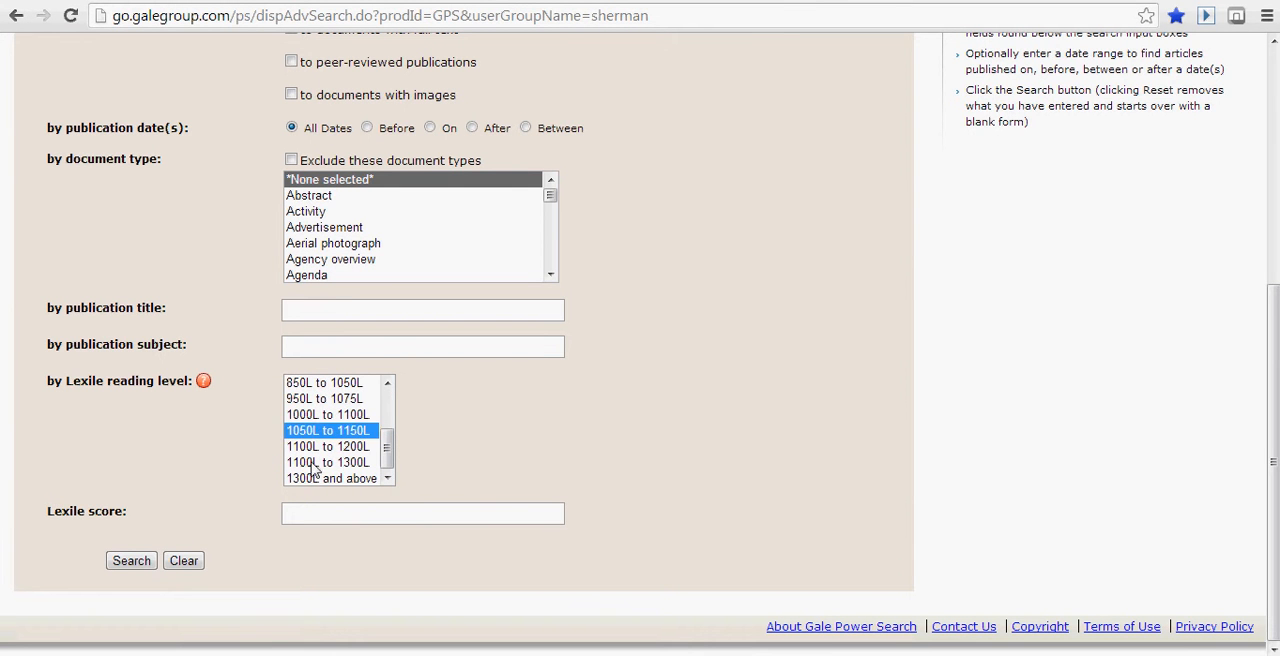
pyautogui.click(327, 430)
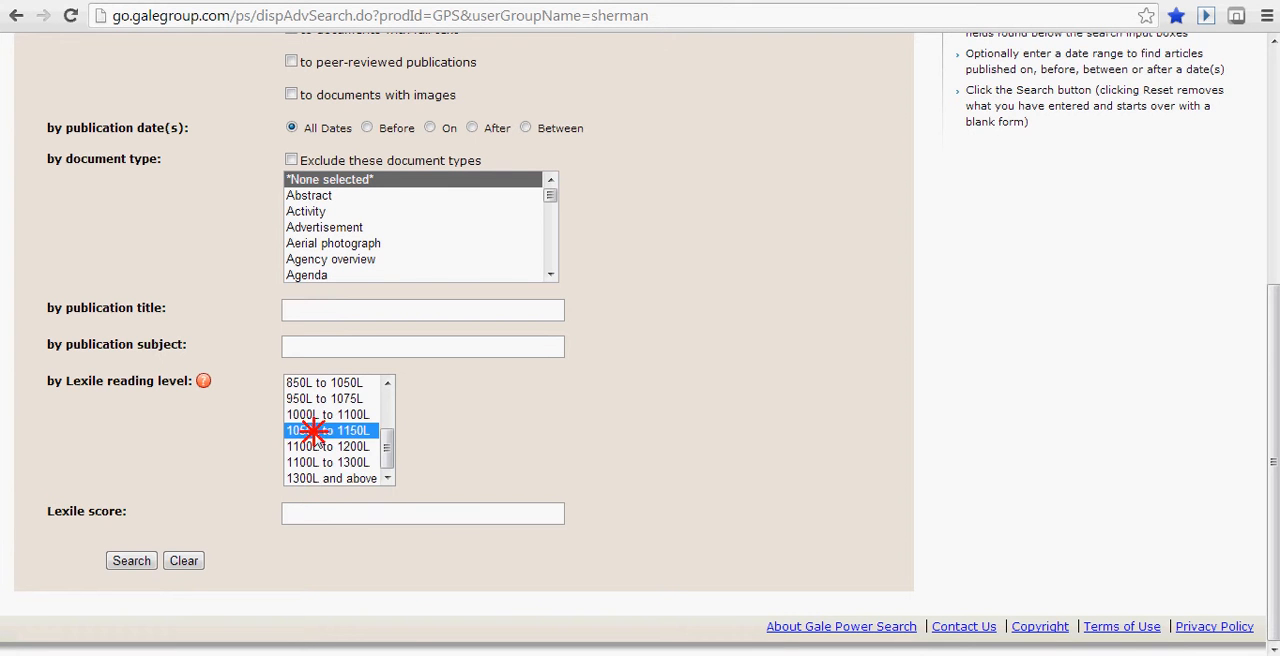
pyautogui.click(333, 478)
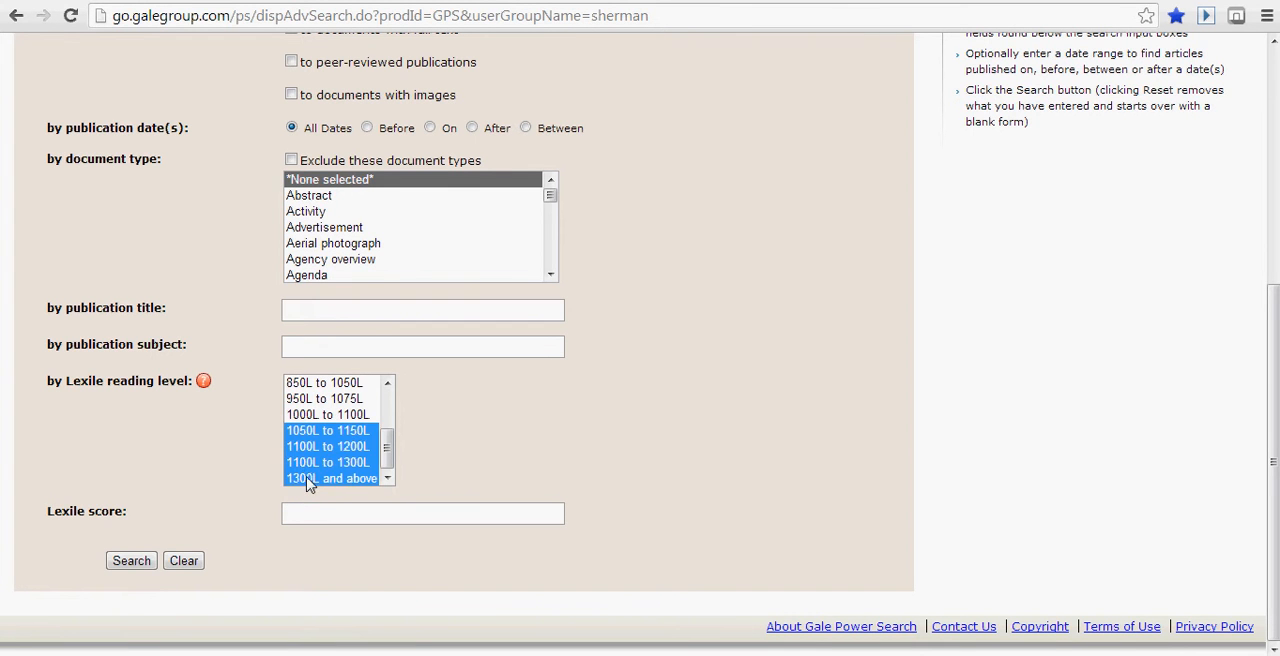
pyautogui.click(129, 560)
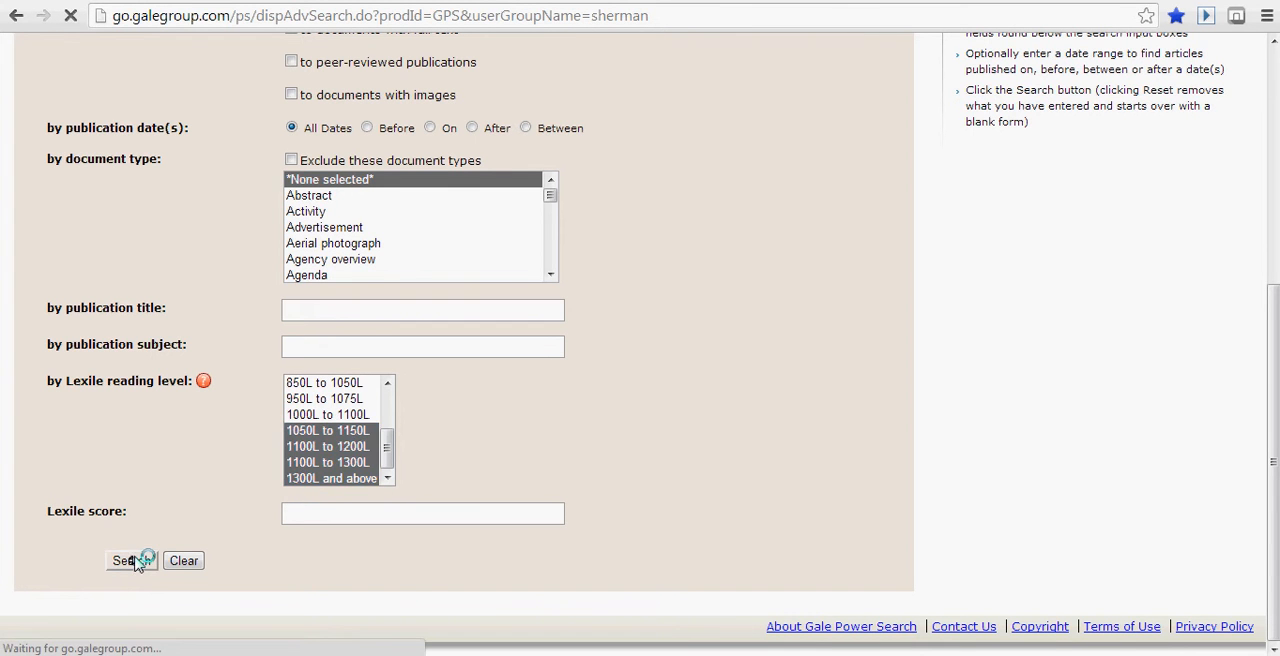
pyautogui.click(130, 561)
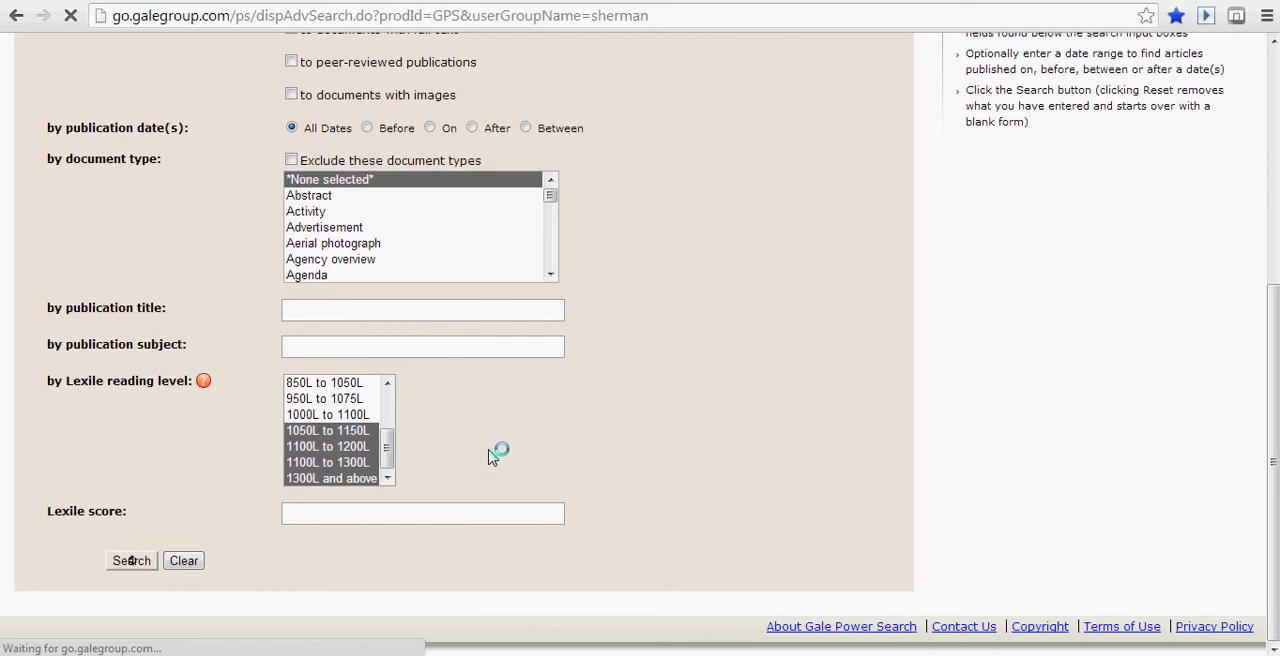
# Step: Open the Earth Island Journal 'Green machine' article and scroll through its full text
pyautogui.click(131, 561)
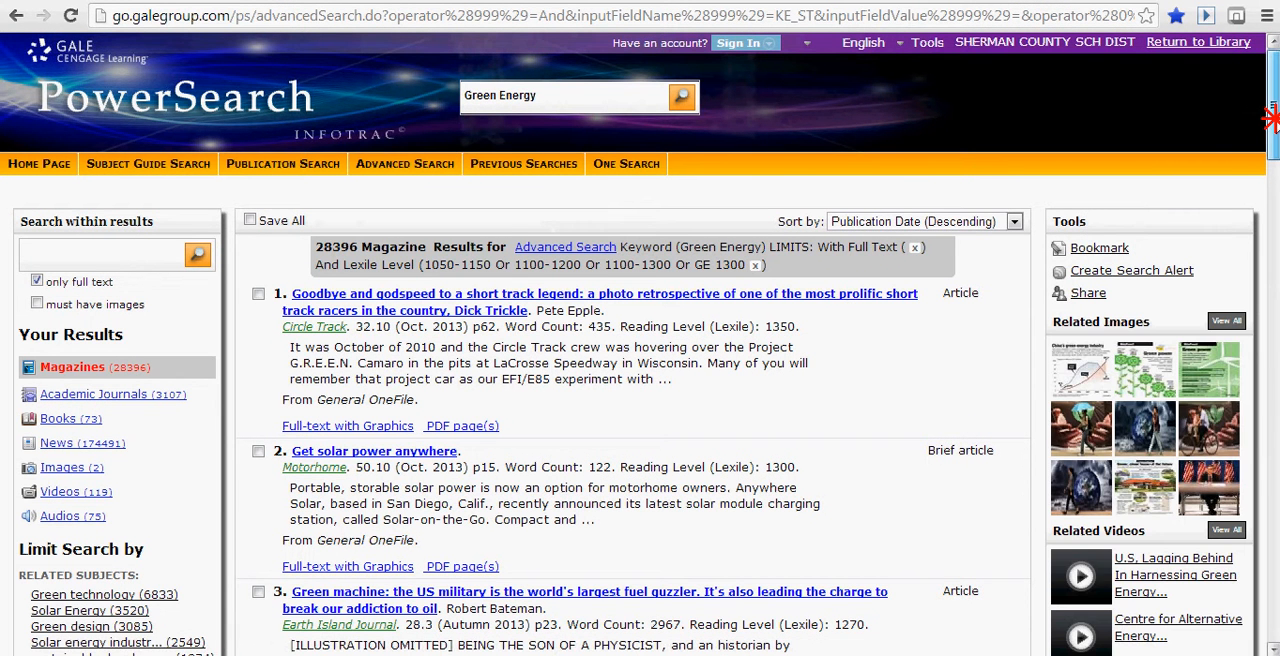
pyautogui.scroll(-3)
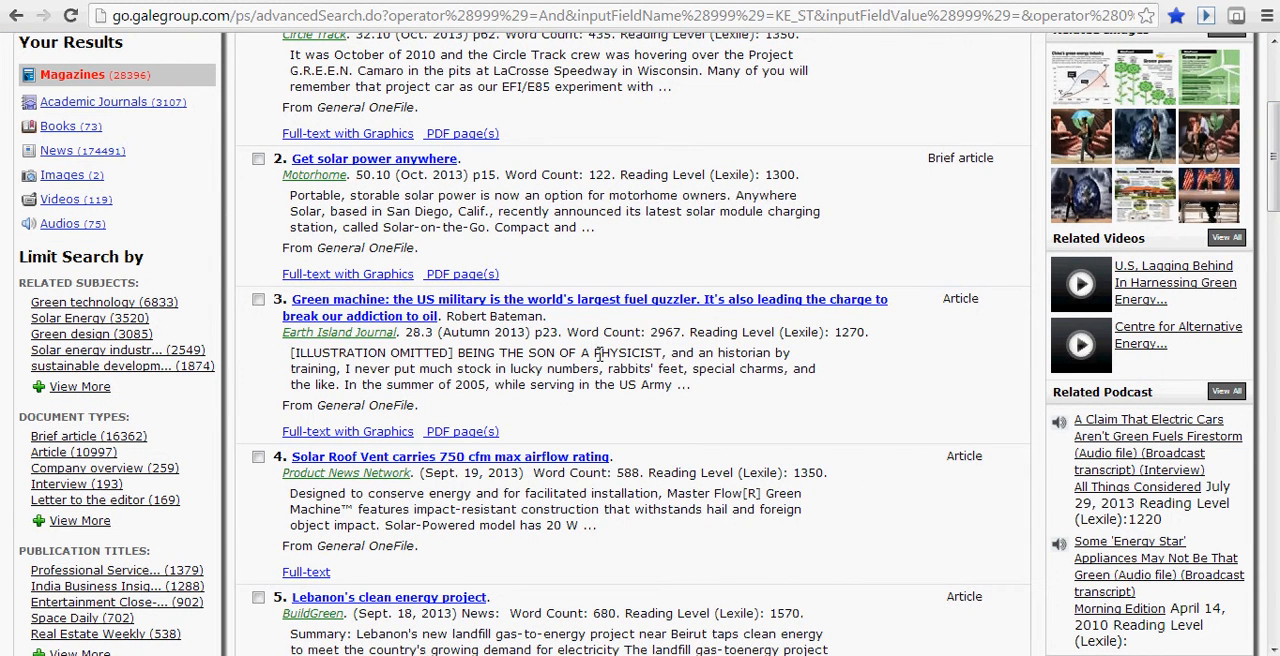
pyautogui.moveTo(674, 333)
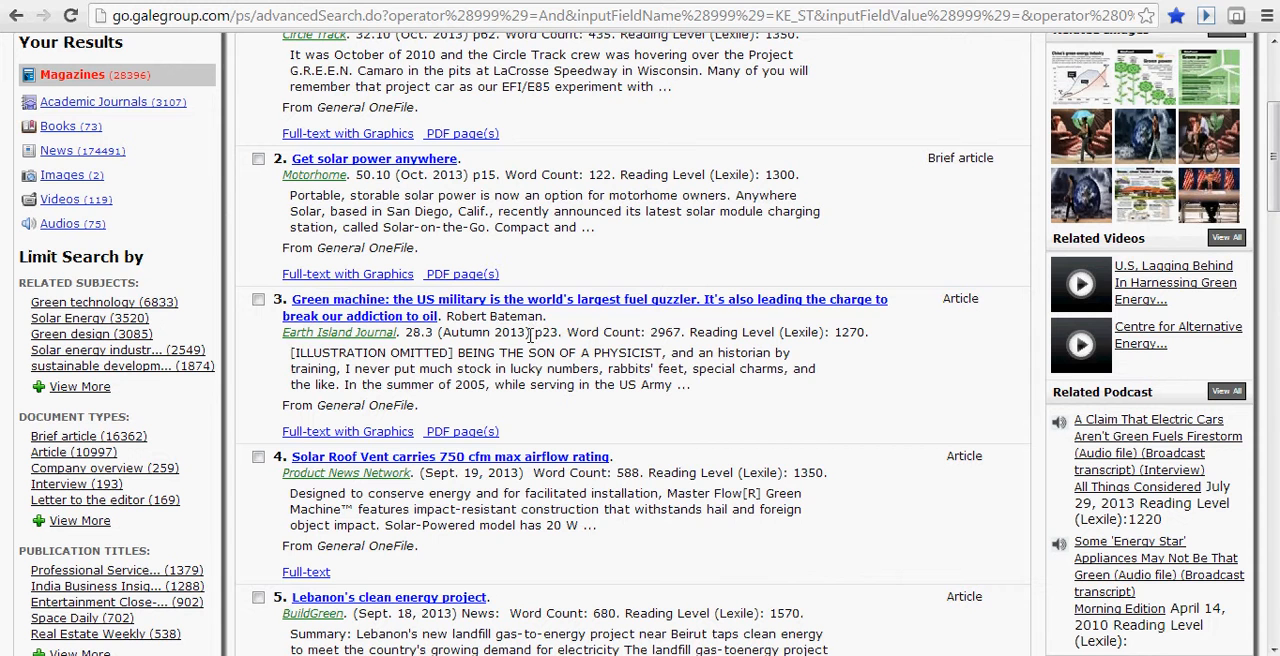
pyautogui.moveTo(703, 332)
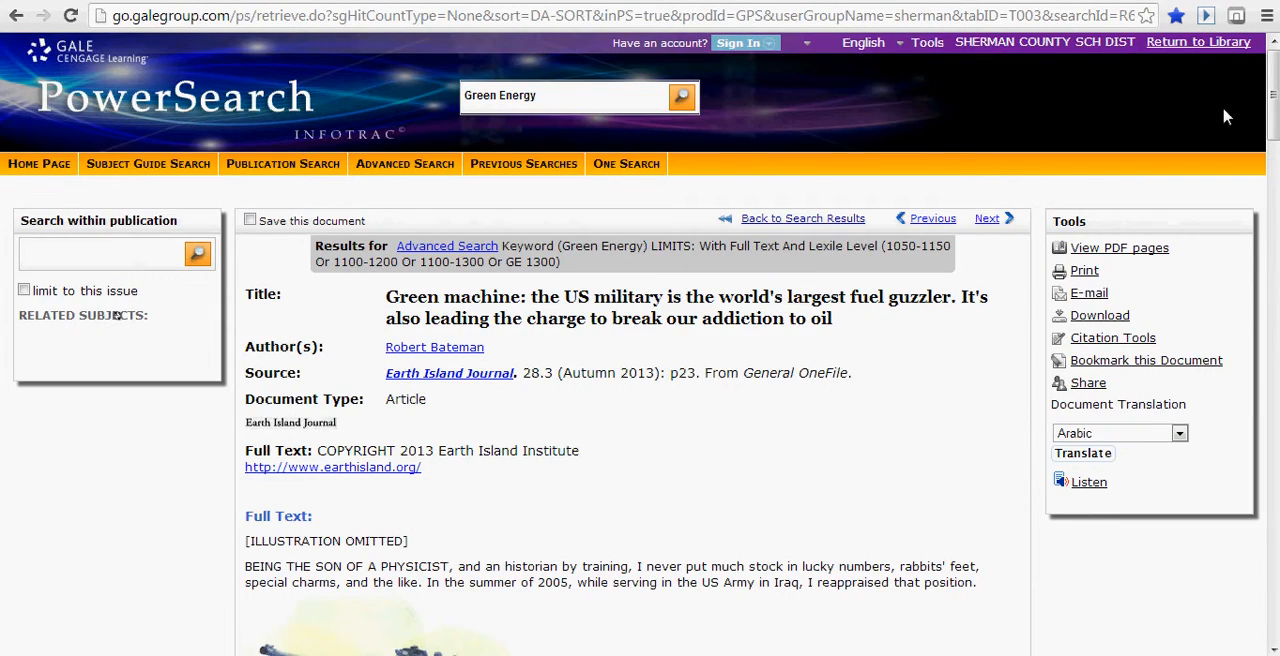
pyautogui.scroll(-3)
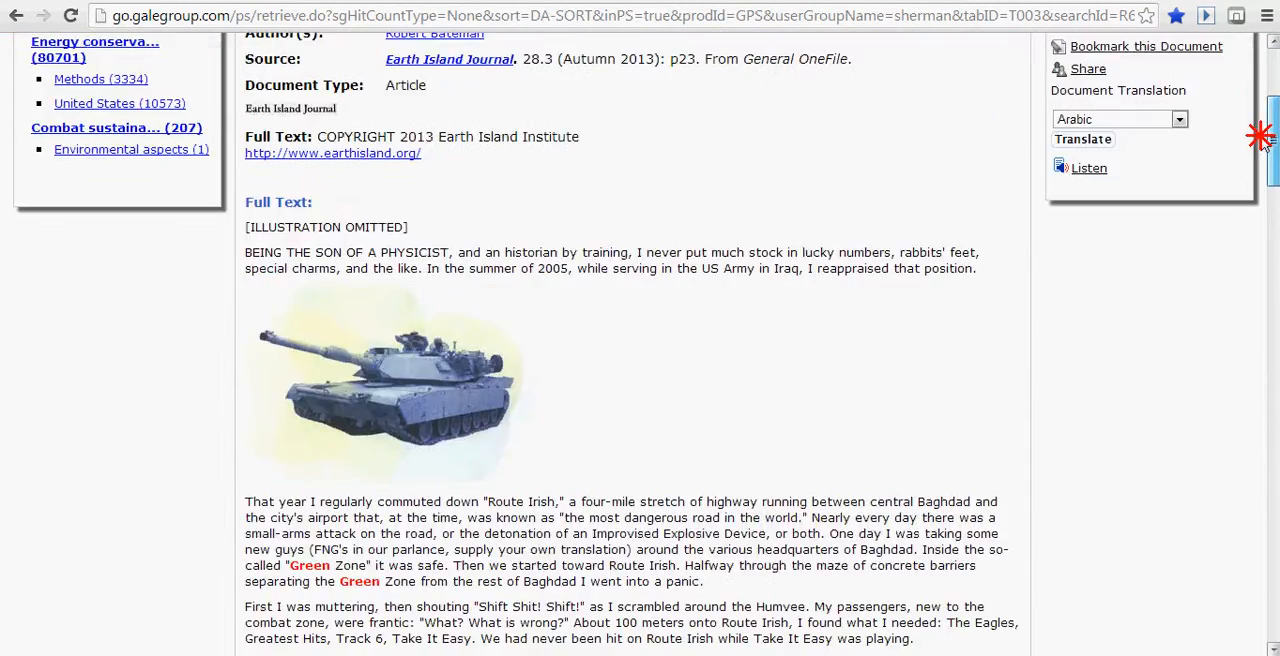